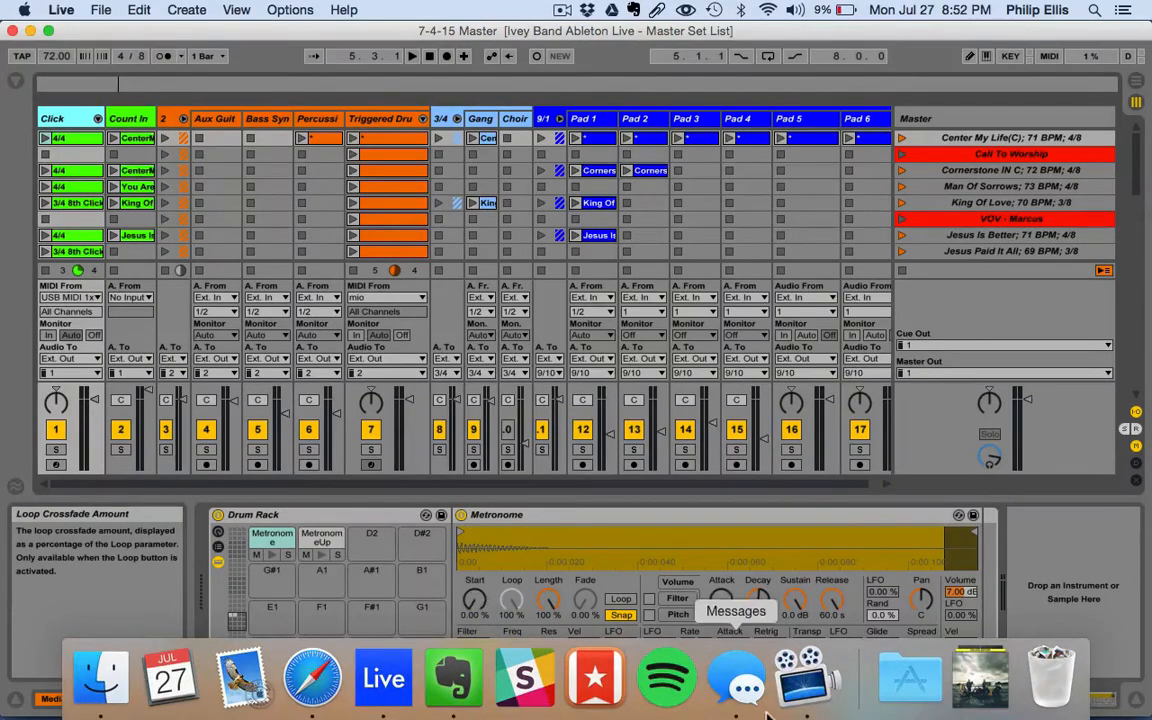
# Read through Ableton's Safari article on replacing Live's metronome sound files
pyautogui.click(804, 680)
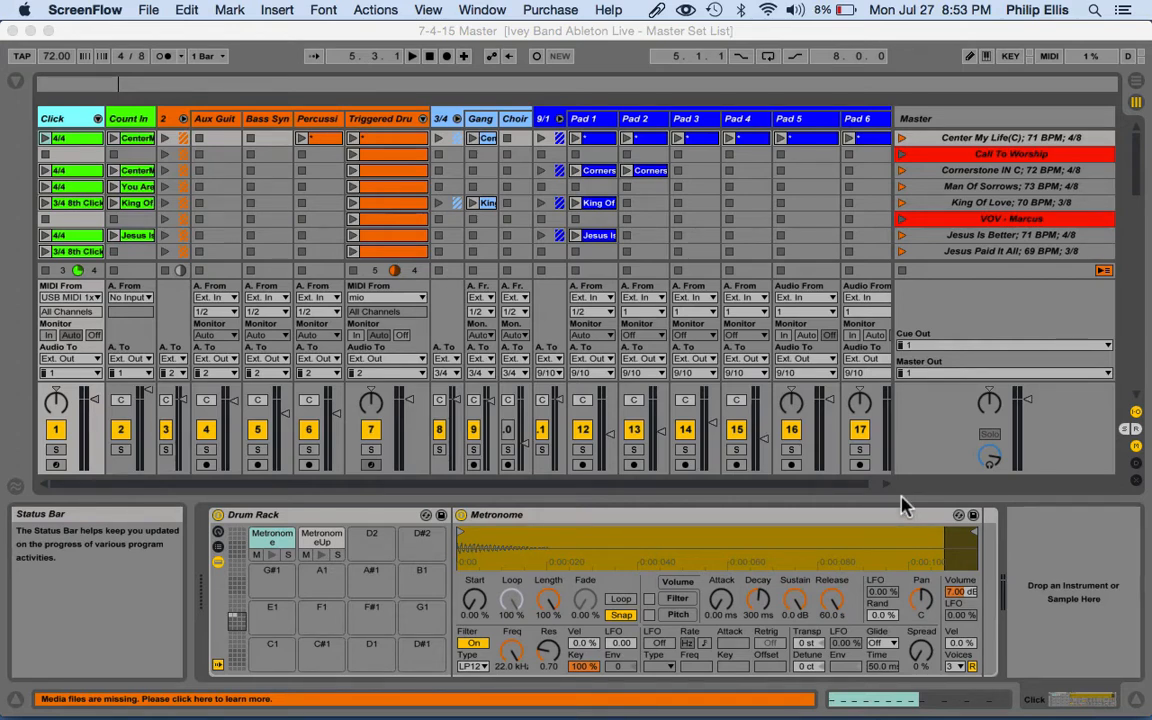
pyautogui.moveTo(436, 612)
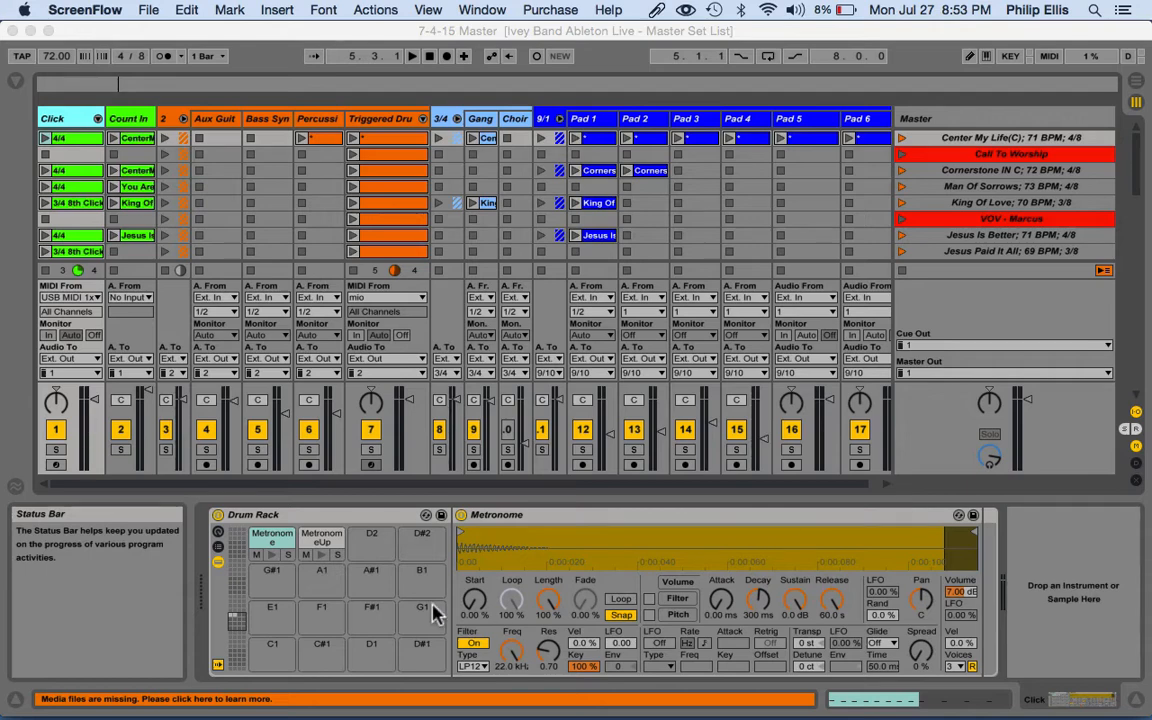
pyautogui.moveTo(1016, 498)
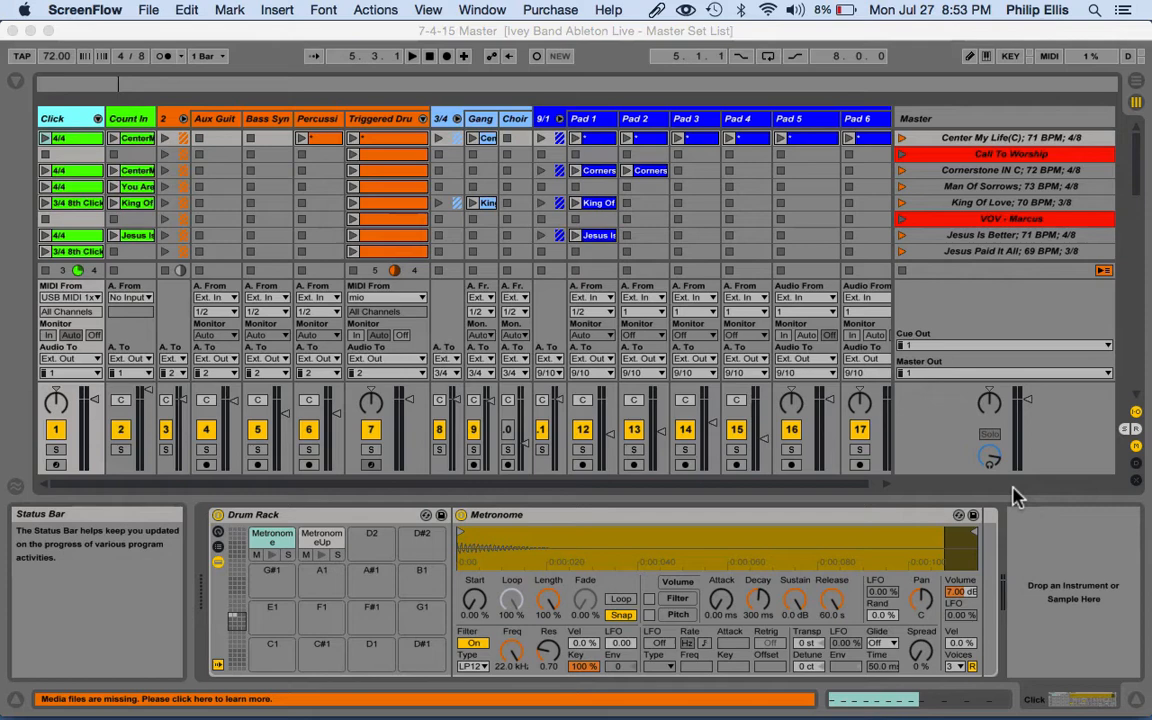
pyautogui.moveTo(108, 432)
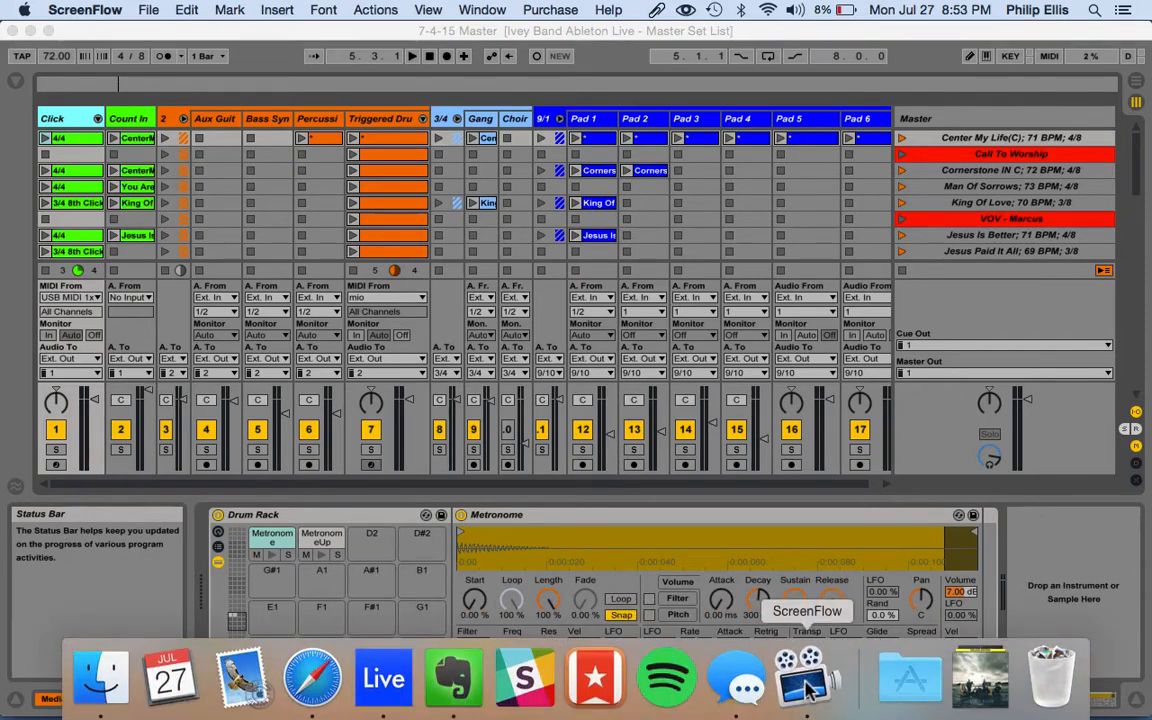
pyautogui.click(312, 684)
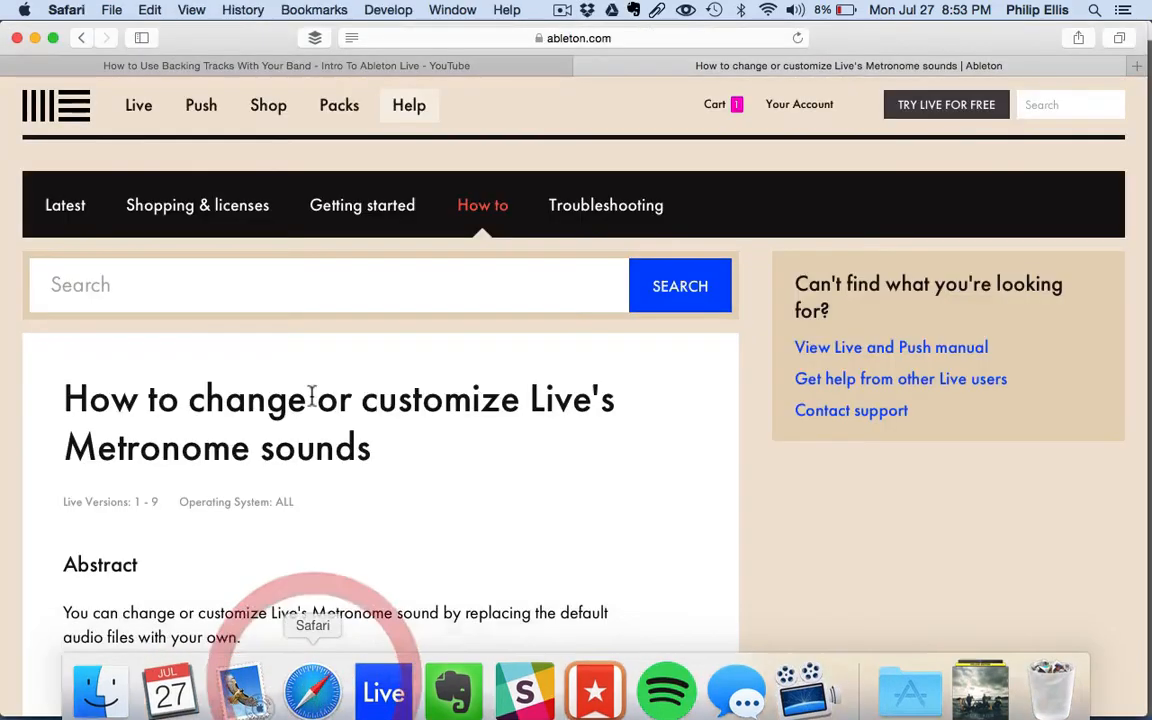
pyautogui.scroll(-3)
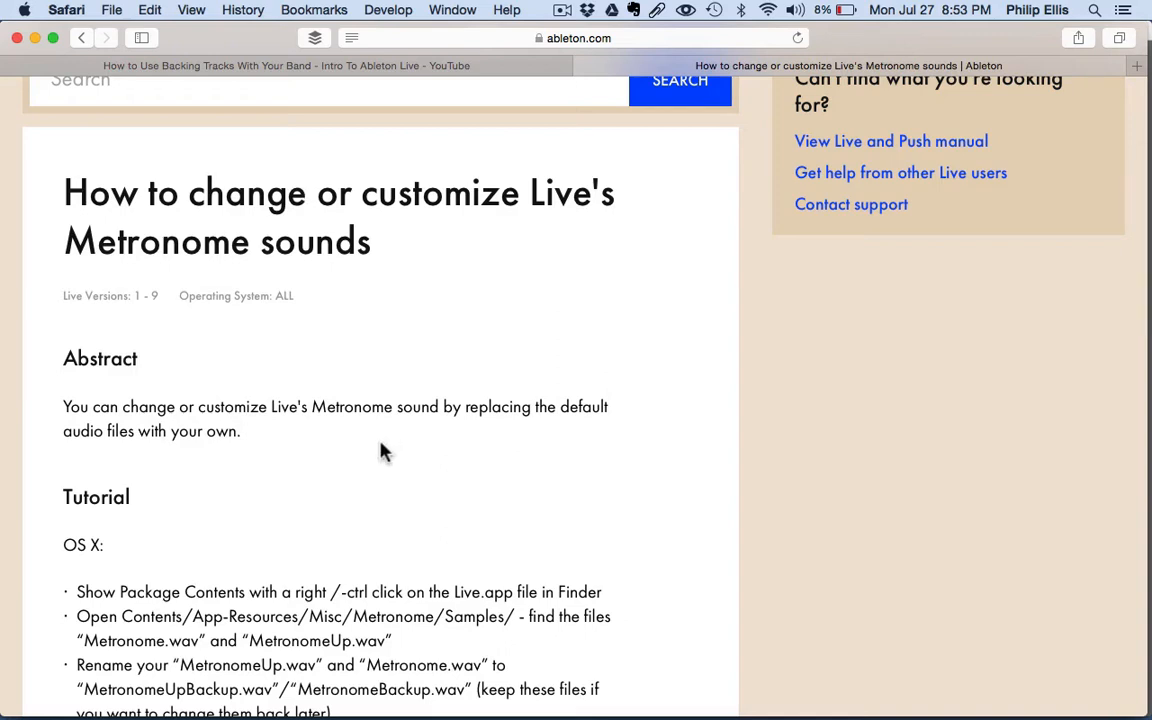
pyautogui.moveTo(564, 370)
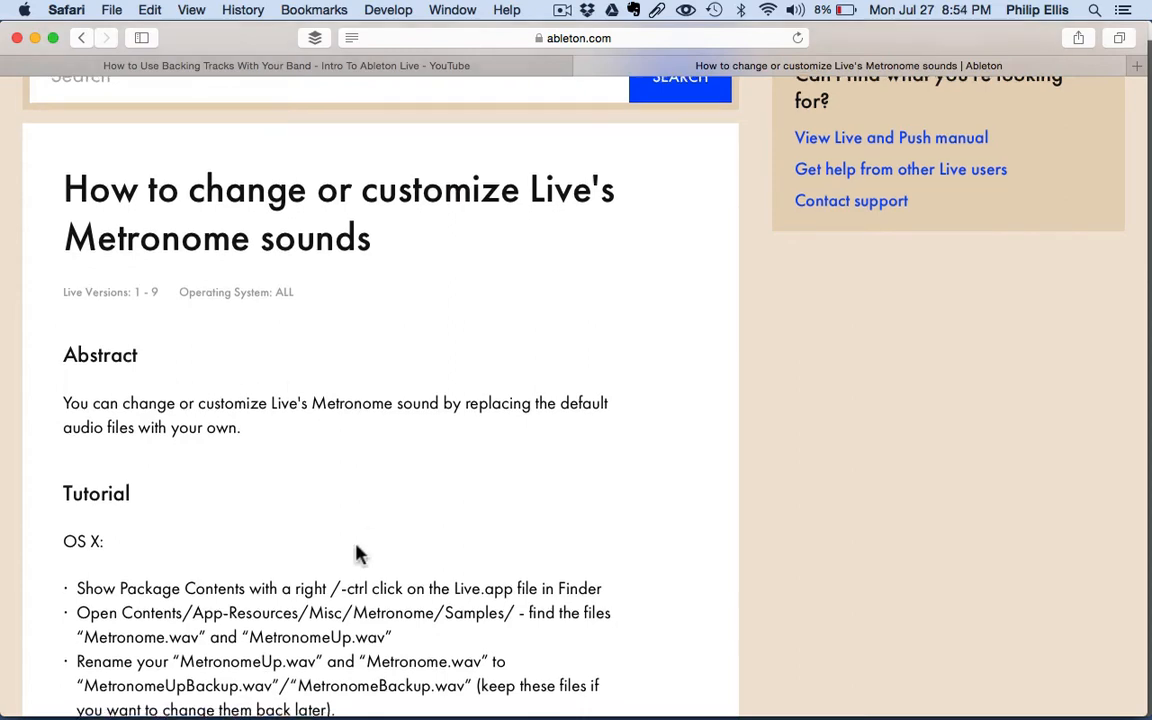
pyautogui.scroll(-3)
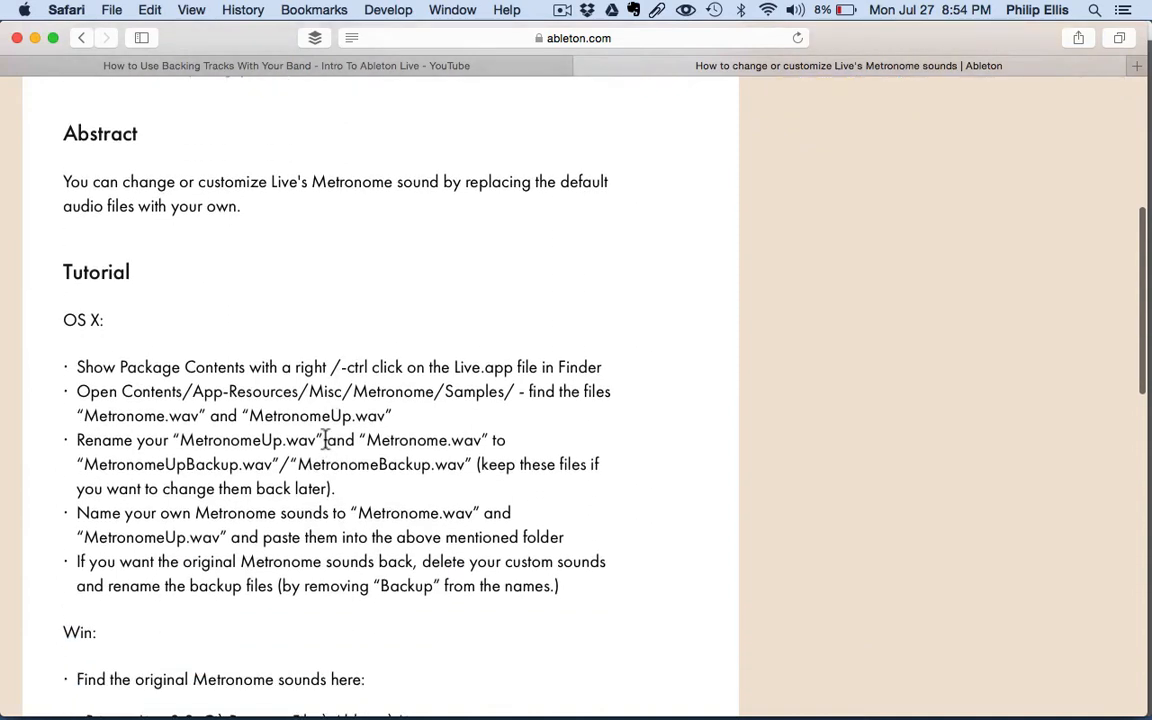
pyautogui.moveTo(280, 480)
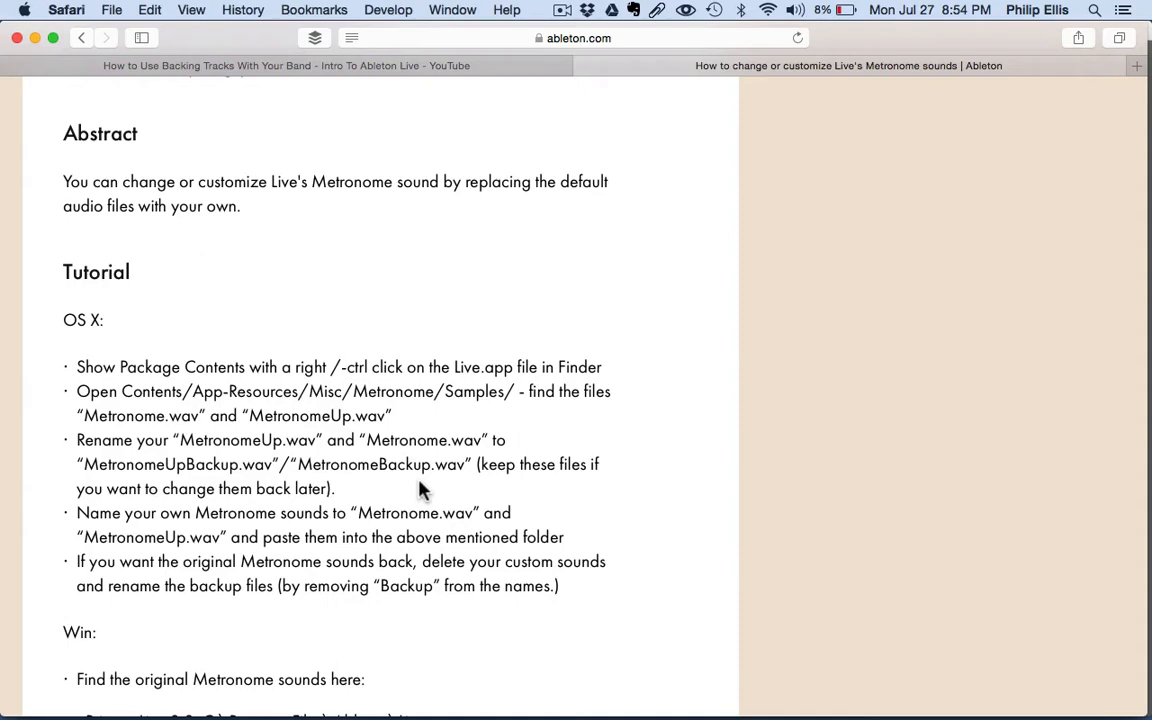
pyautogui.moveTo(222, 478)
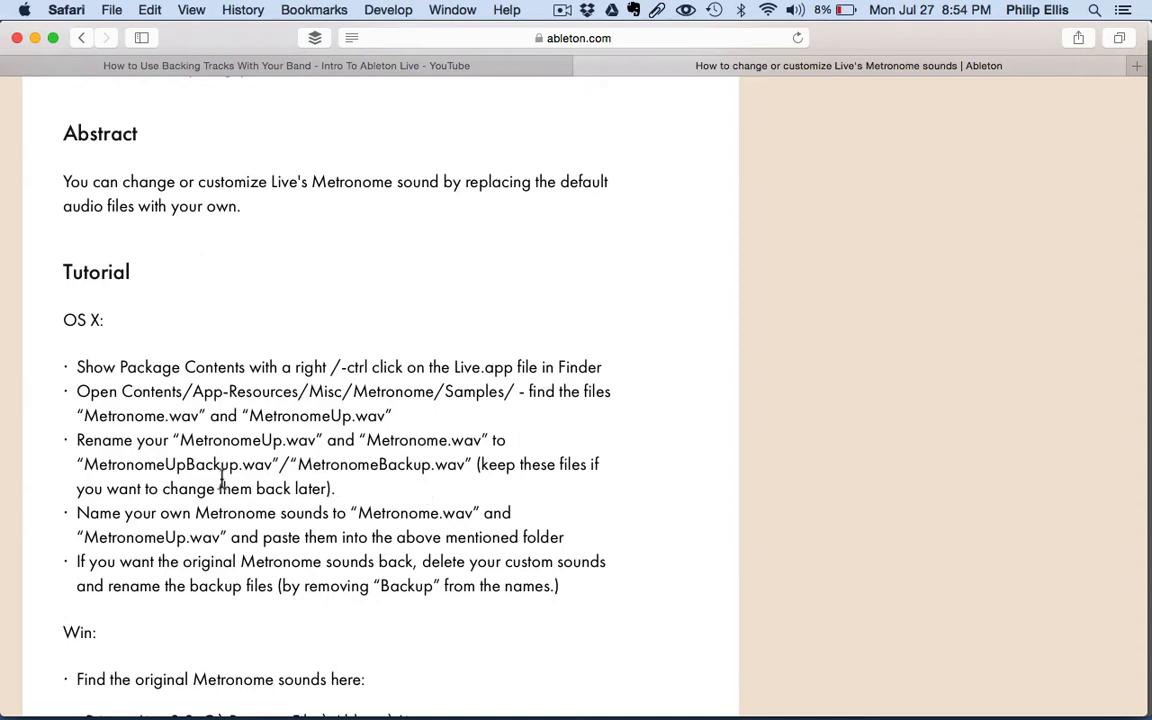
pyautogui.scroll(3)
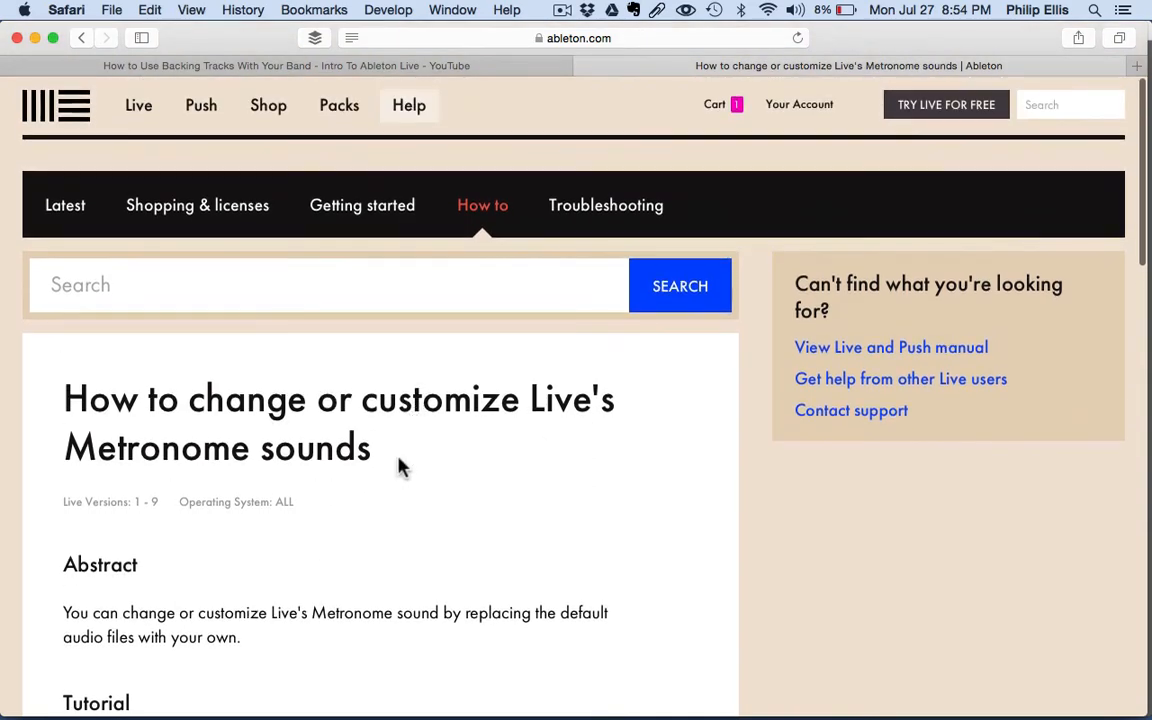
pyautogui.scroll(-3)
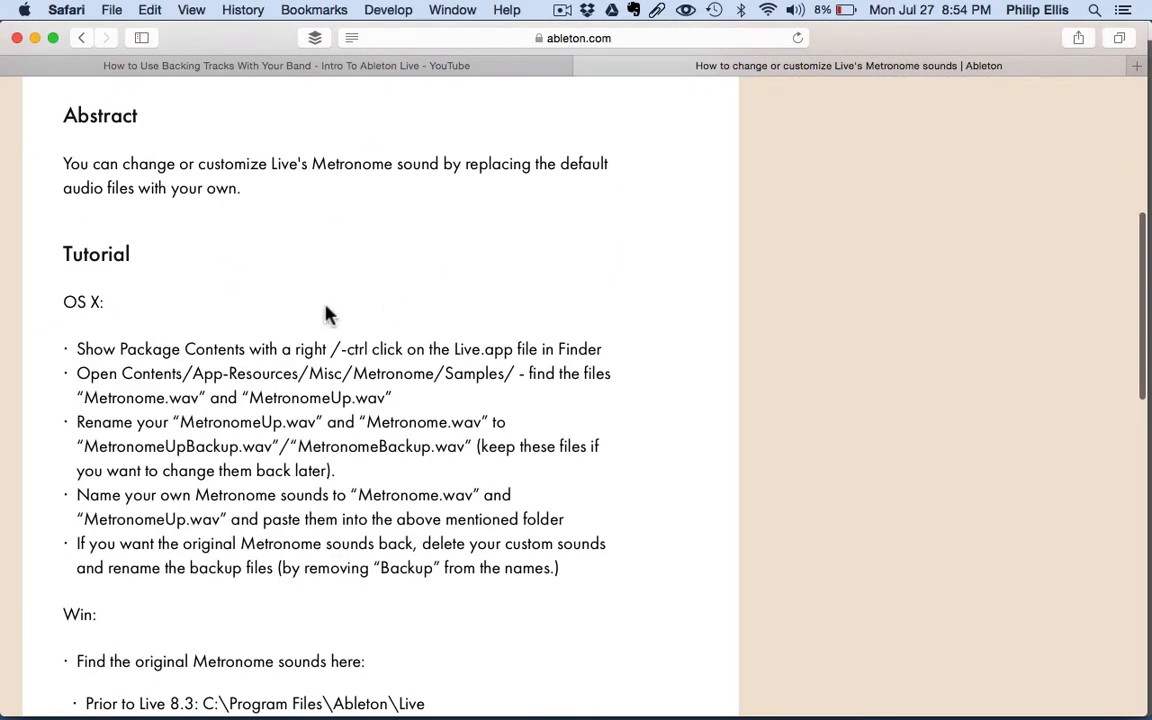
pyautogui.moveTo(464, 188)
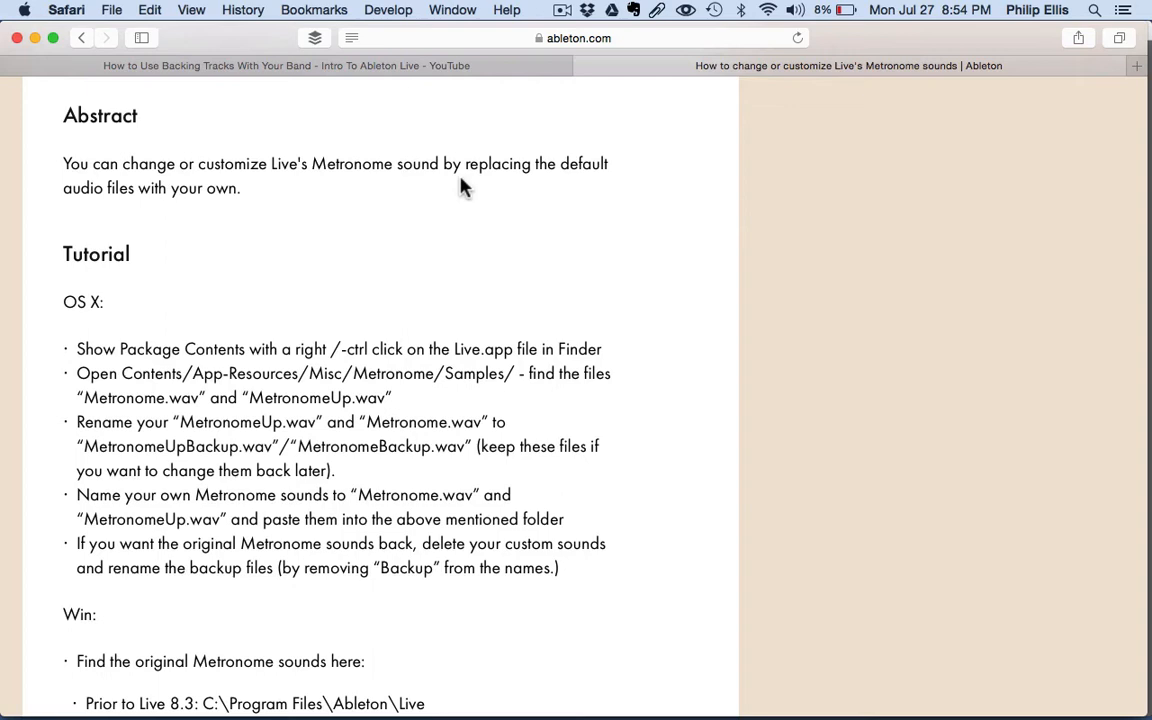
pyautogui.moveTo(350, 96)
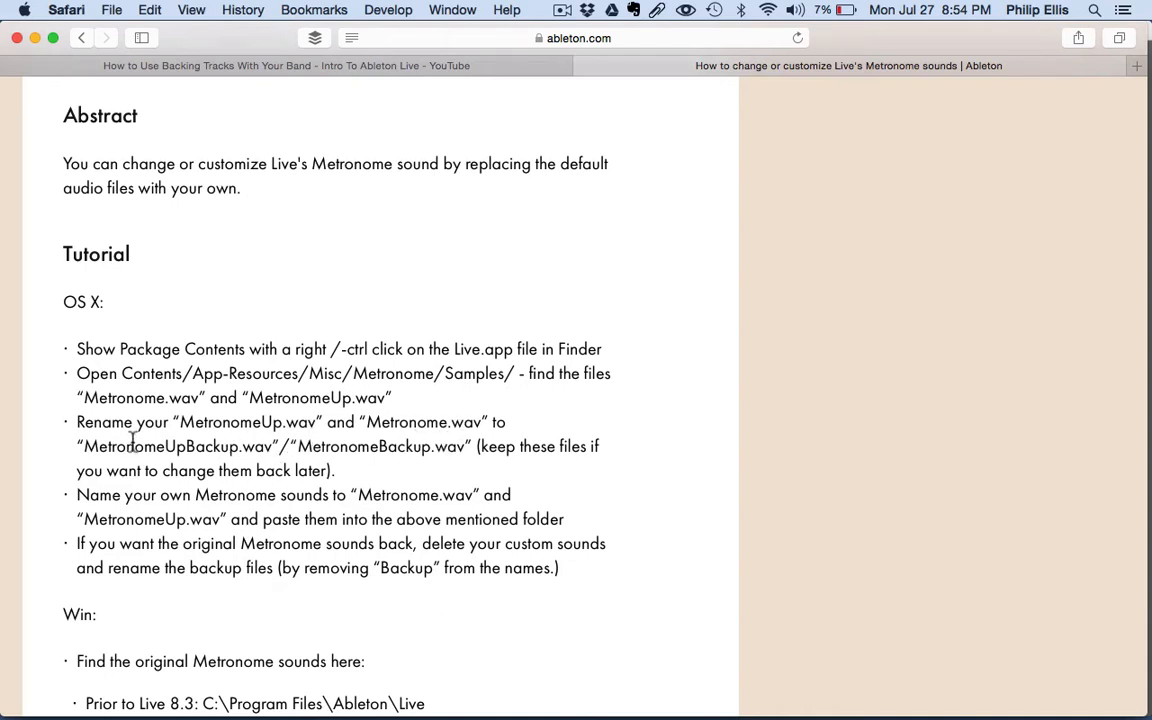
# Return to the YouTube backing-tracks video, then go back to the Live set
pyautogui.click(284, 64)
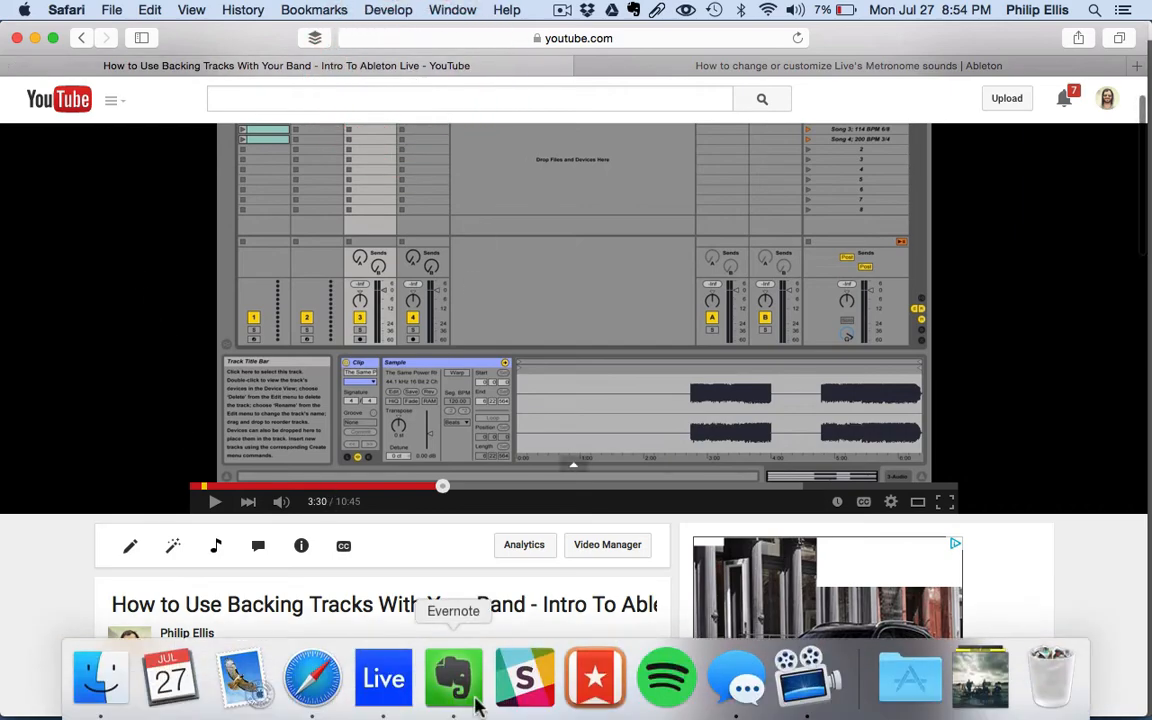
pyautogui.click(848, 64)
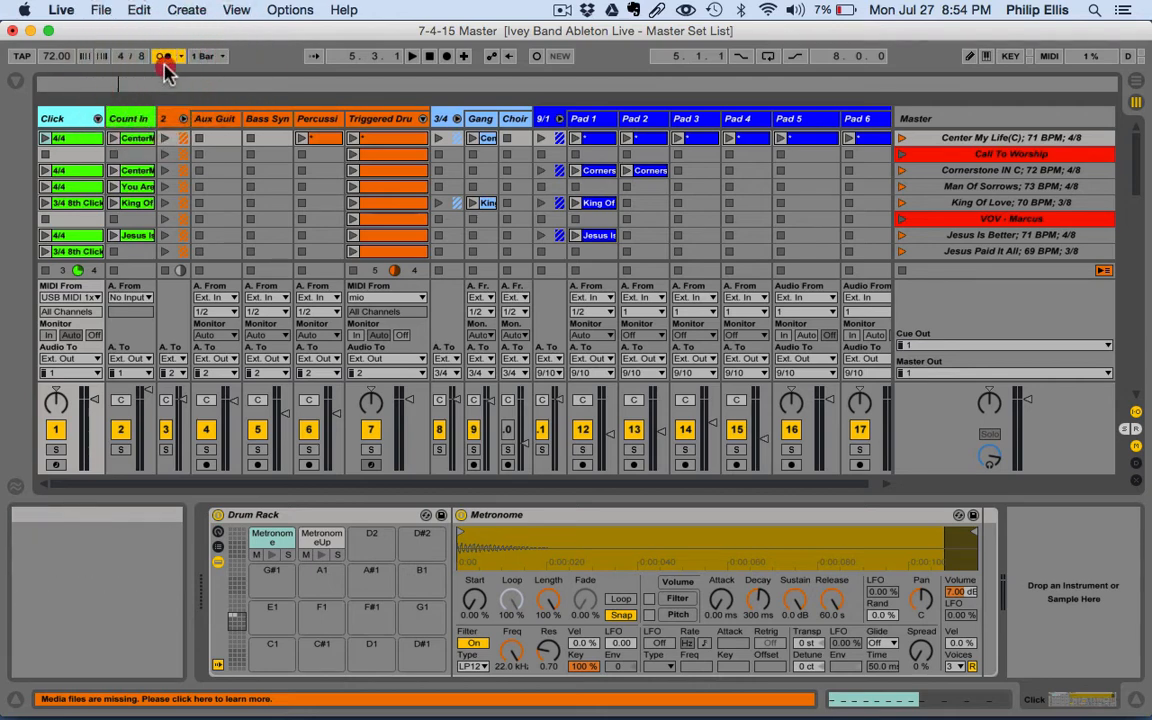
pyautogui.moveTo(56, 118)
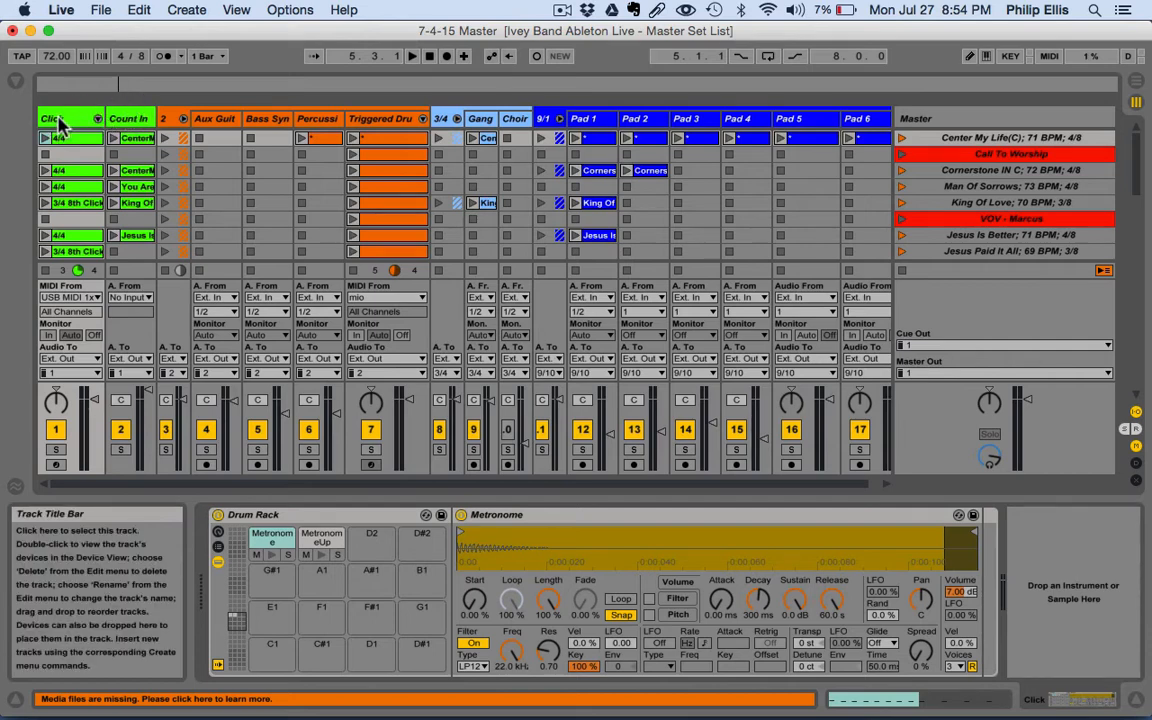
# Insert a new empty MIDI track right after the Click track
pyautogui.rightClick(52, 118)
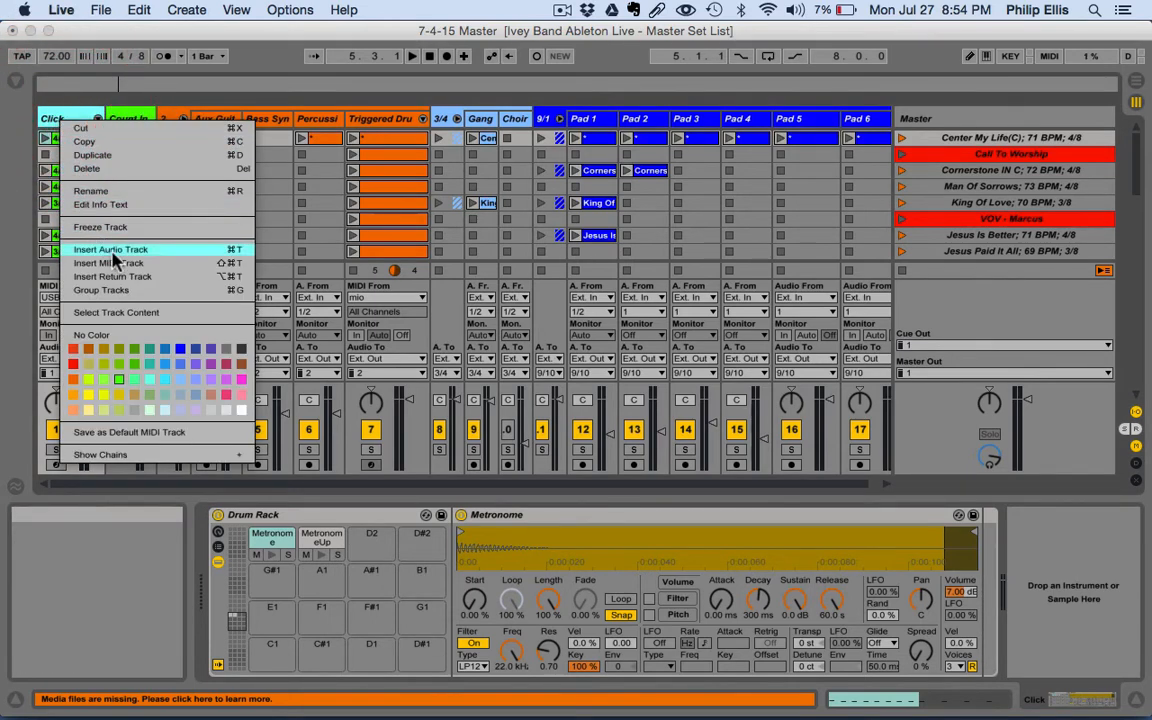
pyautogui.click(108, 264)
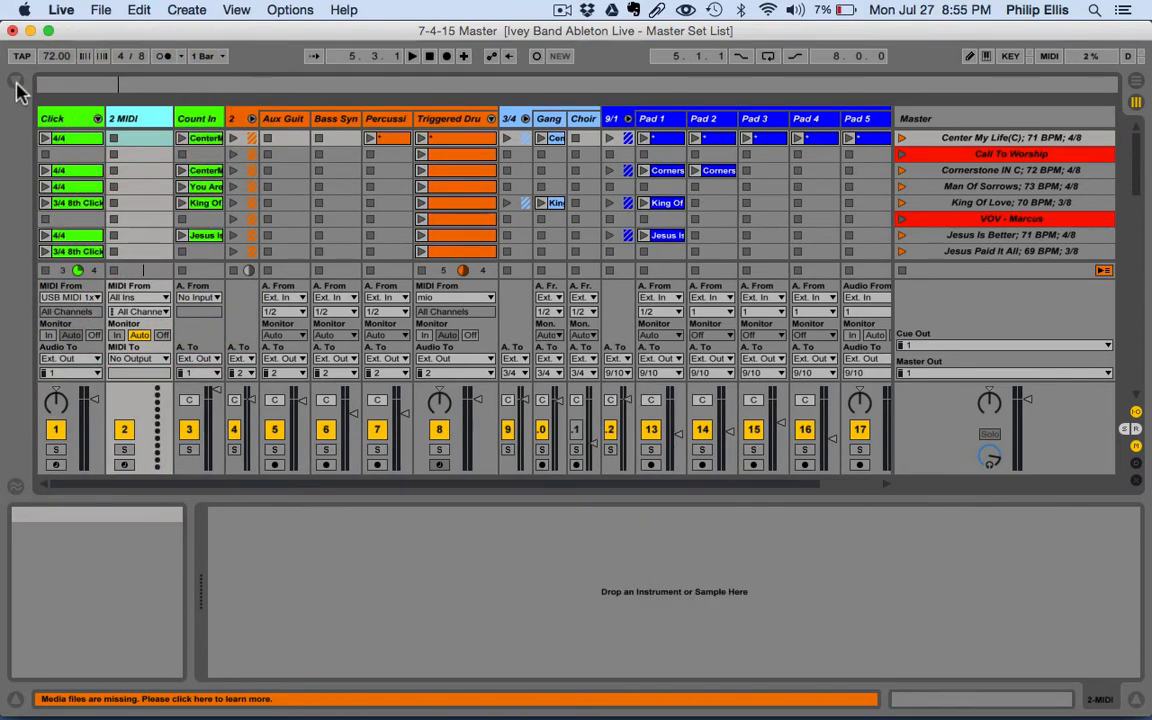
# Load a Drum Rack from the Drums browser onto the 2 MIDI track
pyautogui.click(16, 92)
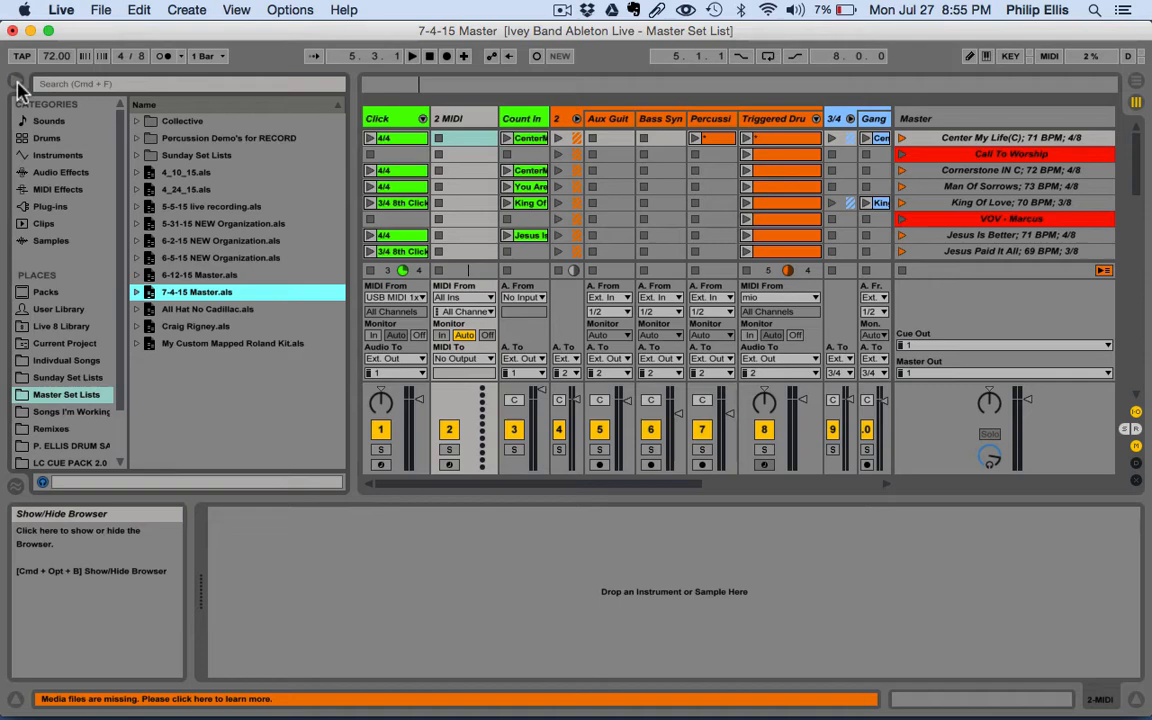
pyautogui.click(48, 138)
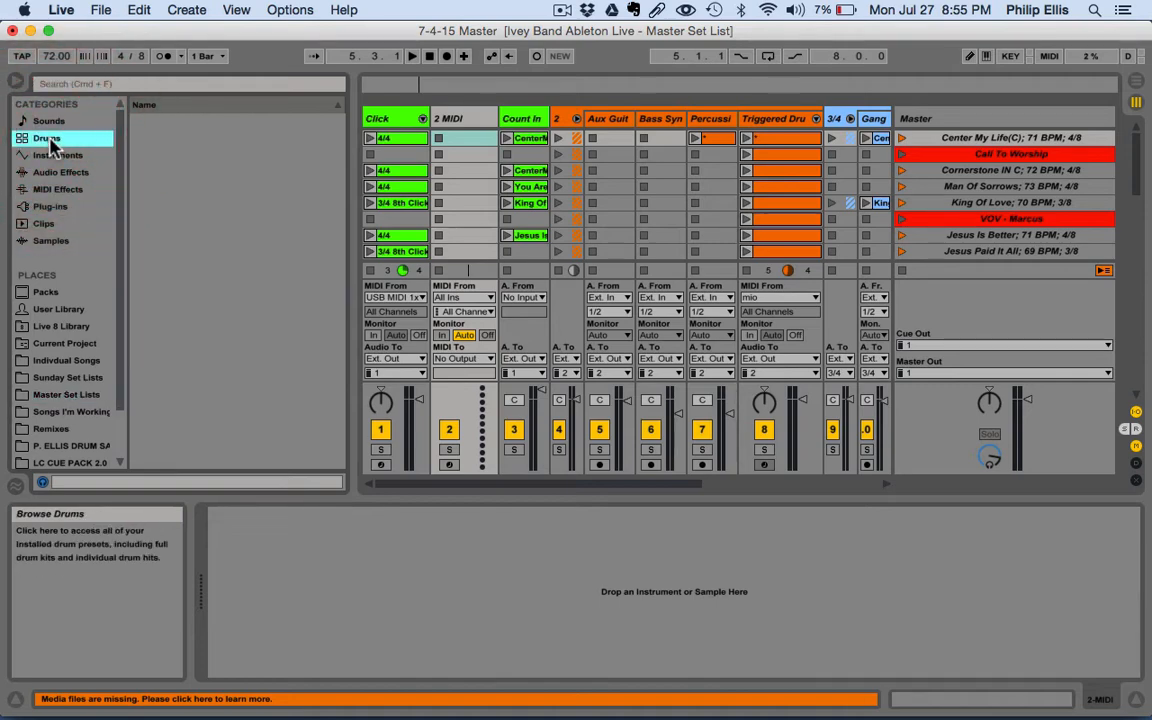
pyautogui.click(48, 138)
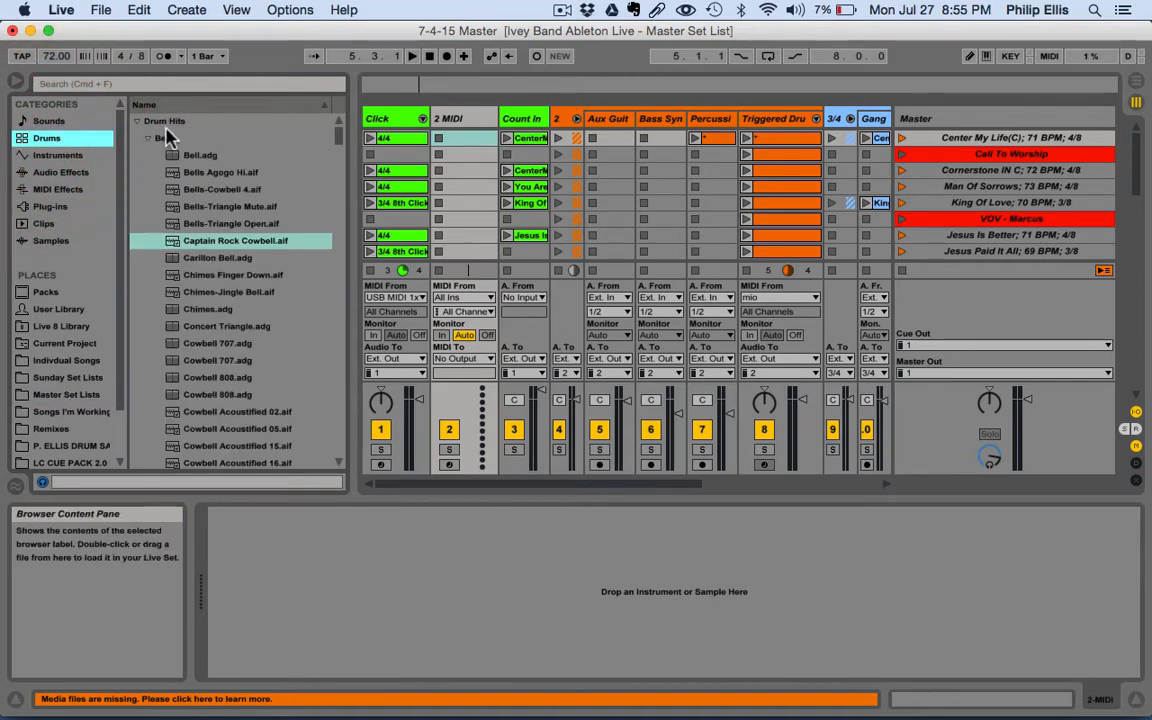
pyautogui.click(164, 120)
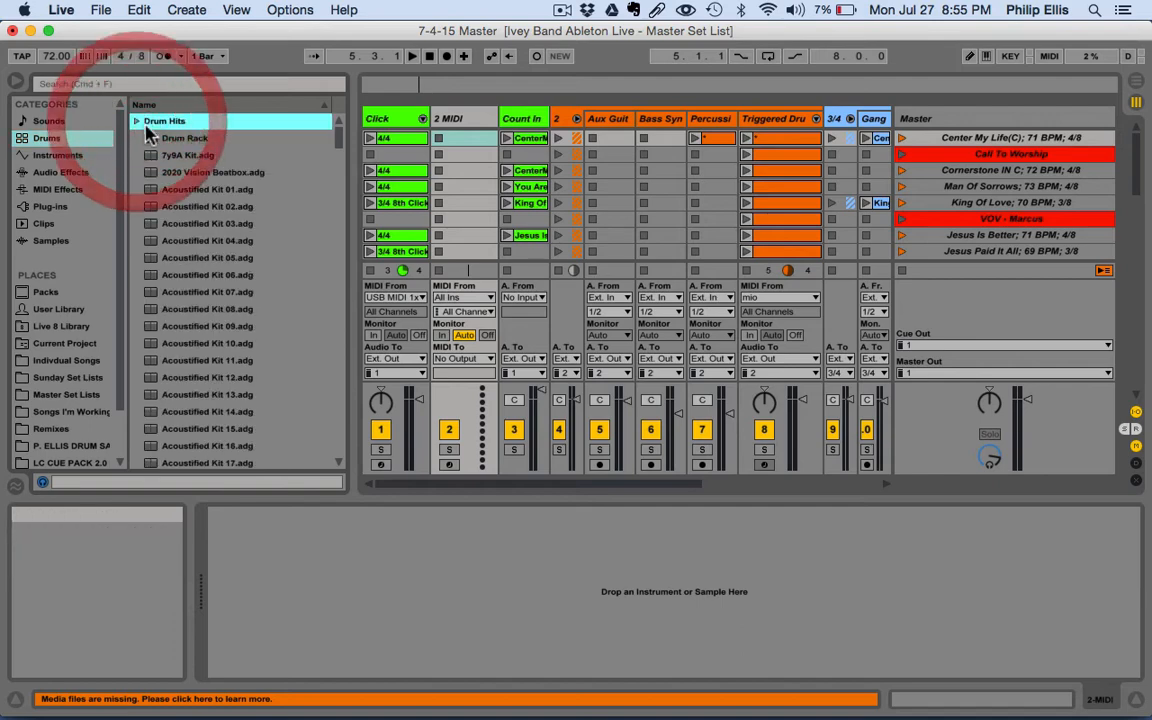
pyautogui.click(184, 136)
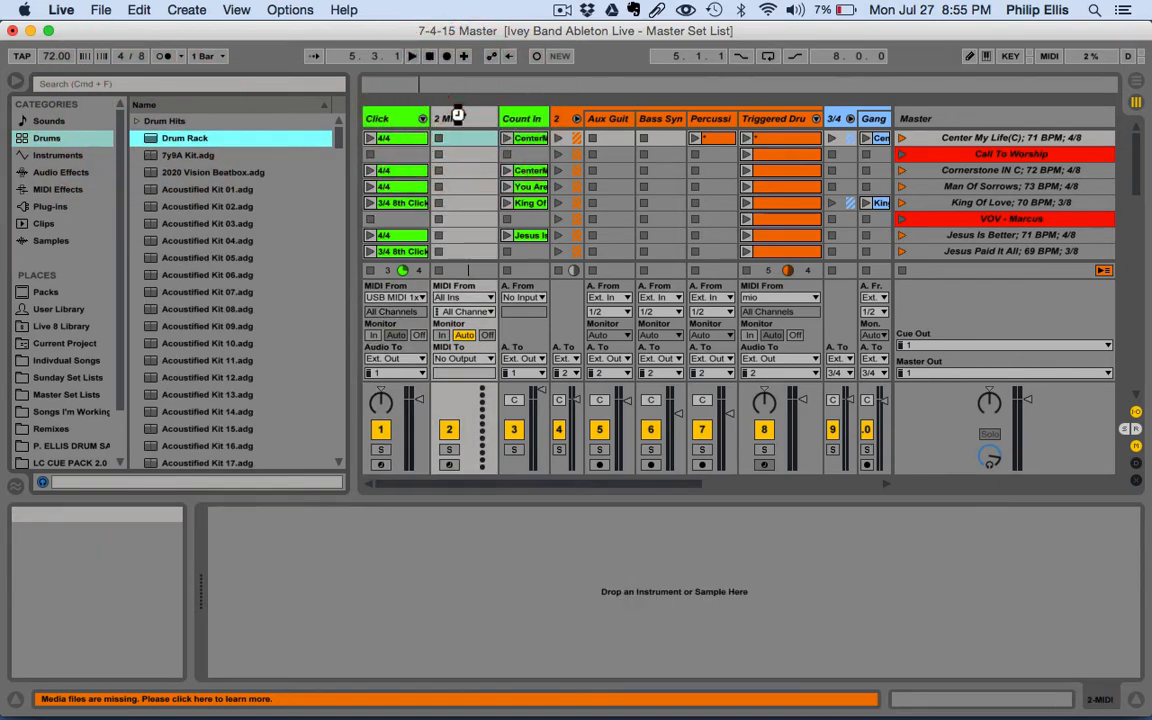
pyautogui.click(464, 118)
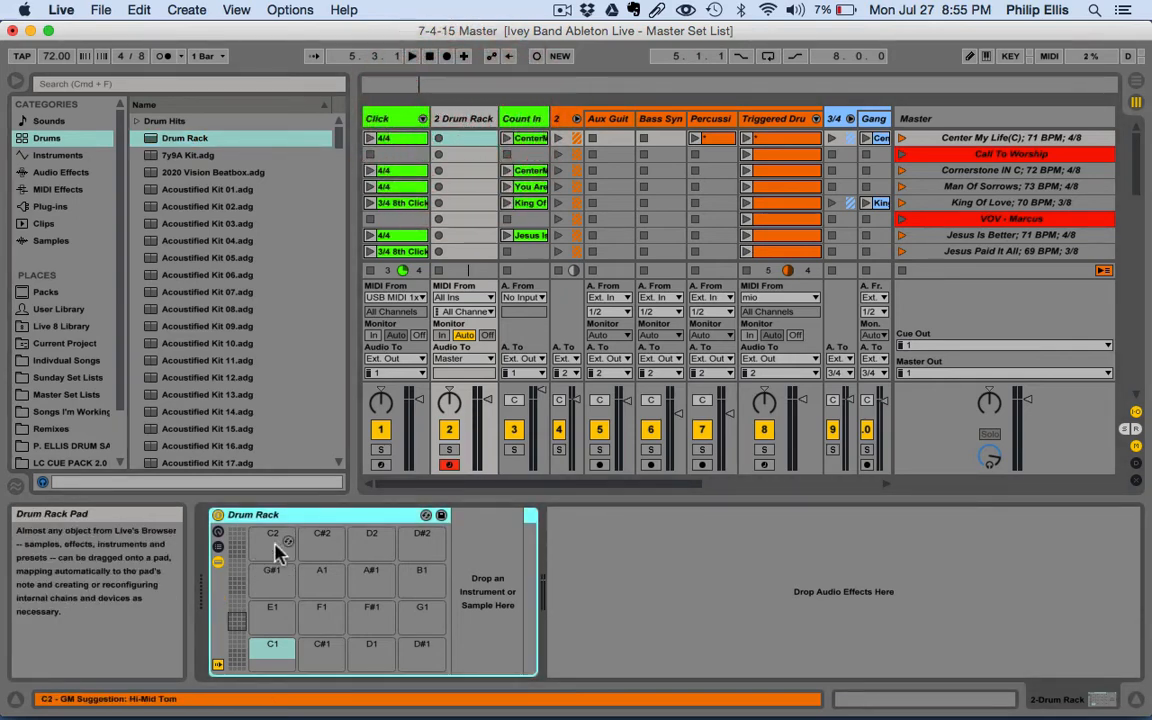
pyautogui.moveTo(332, 612)
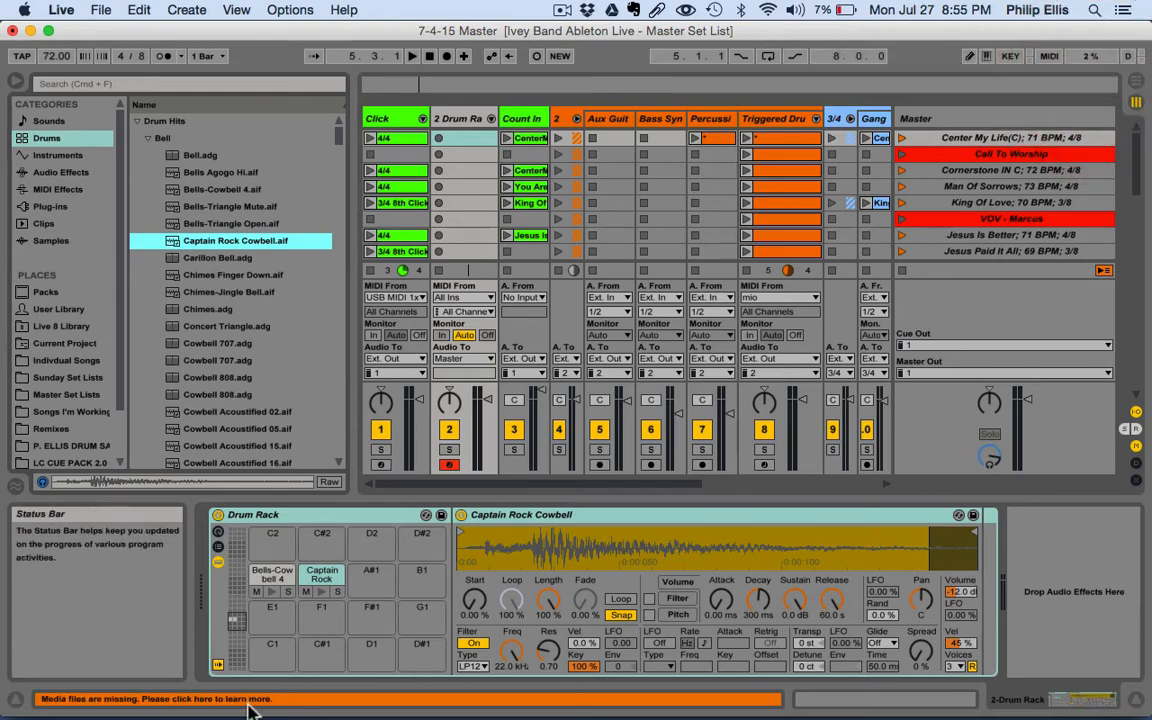
pyautogui.moveTo(272, 576)
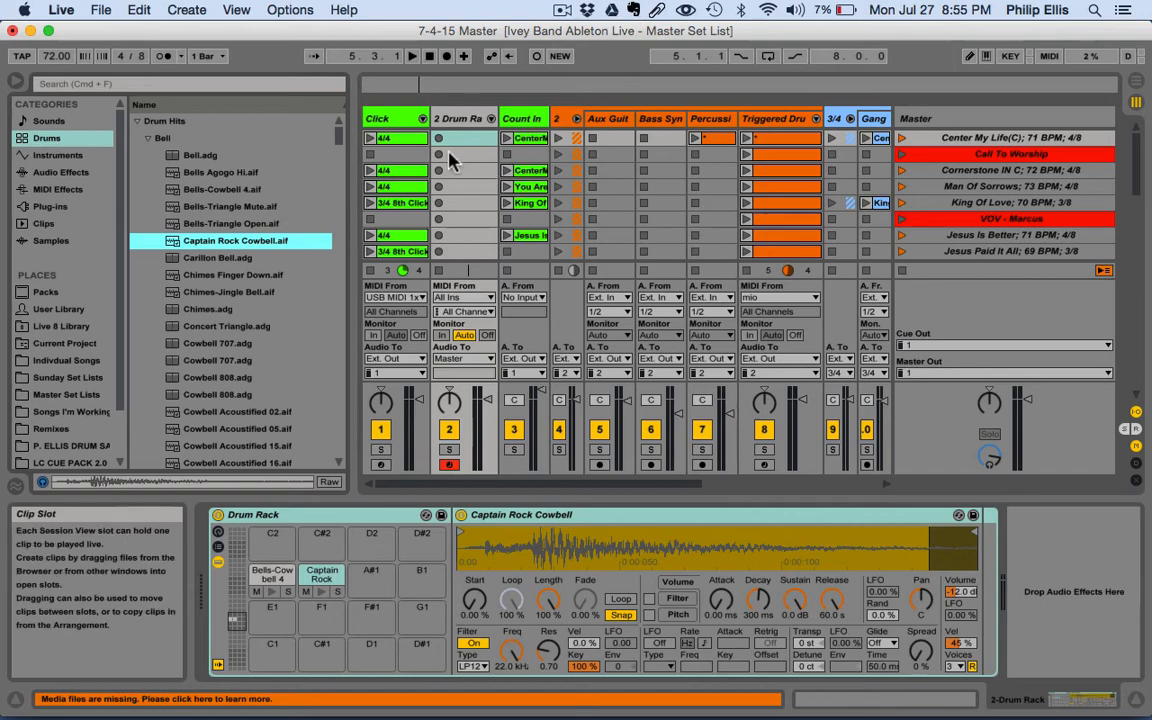
# Create a new MIDI clip in an empty slot on the Drum Rack track
pyautogui.click(464, 136)
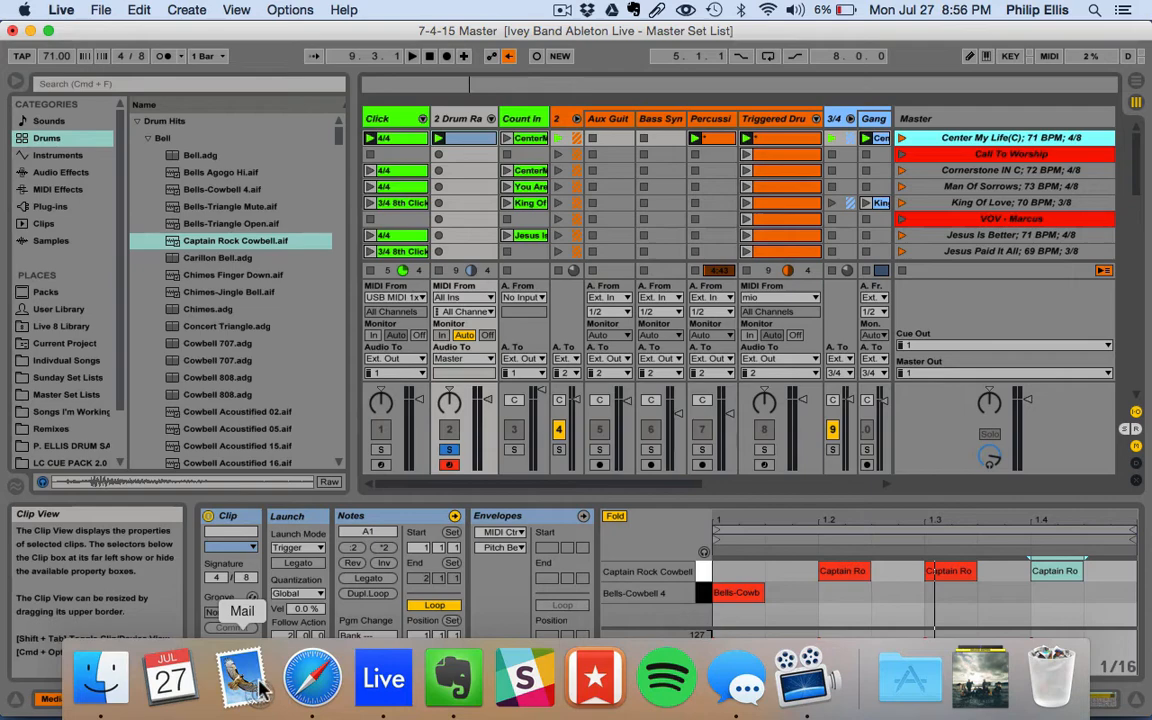
pyautogui.click(312, 678)
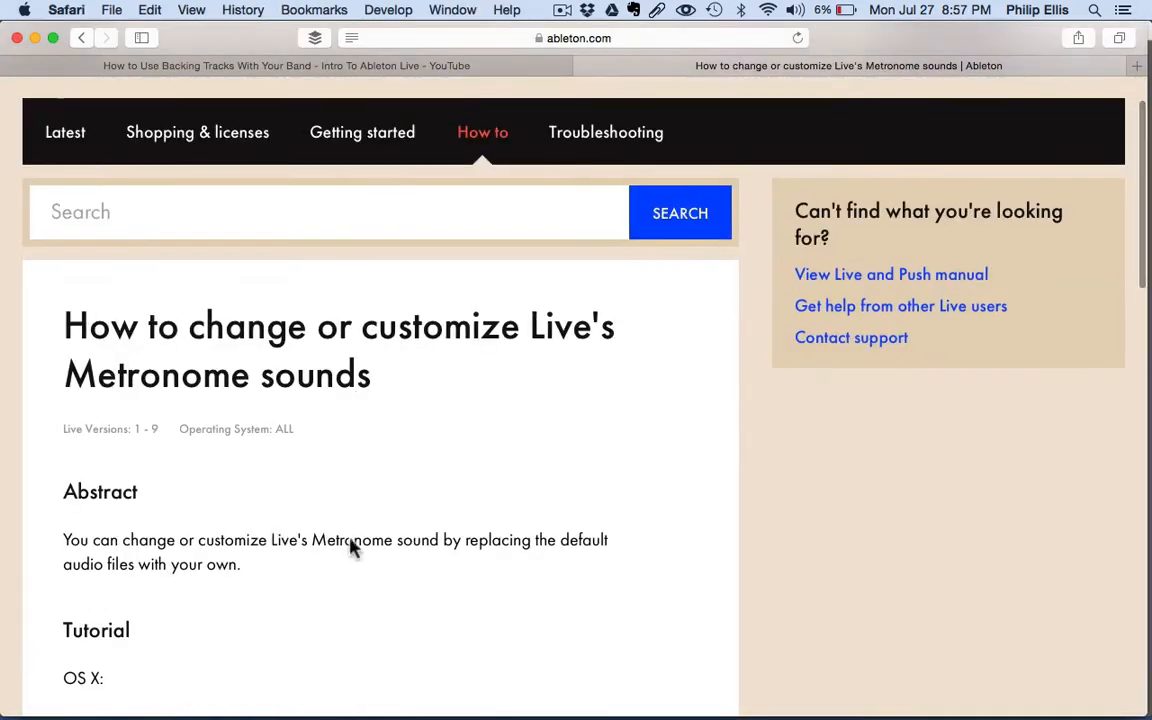
pyautogui.moveTo(242, 678)
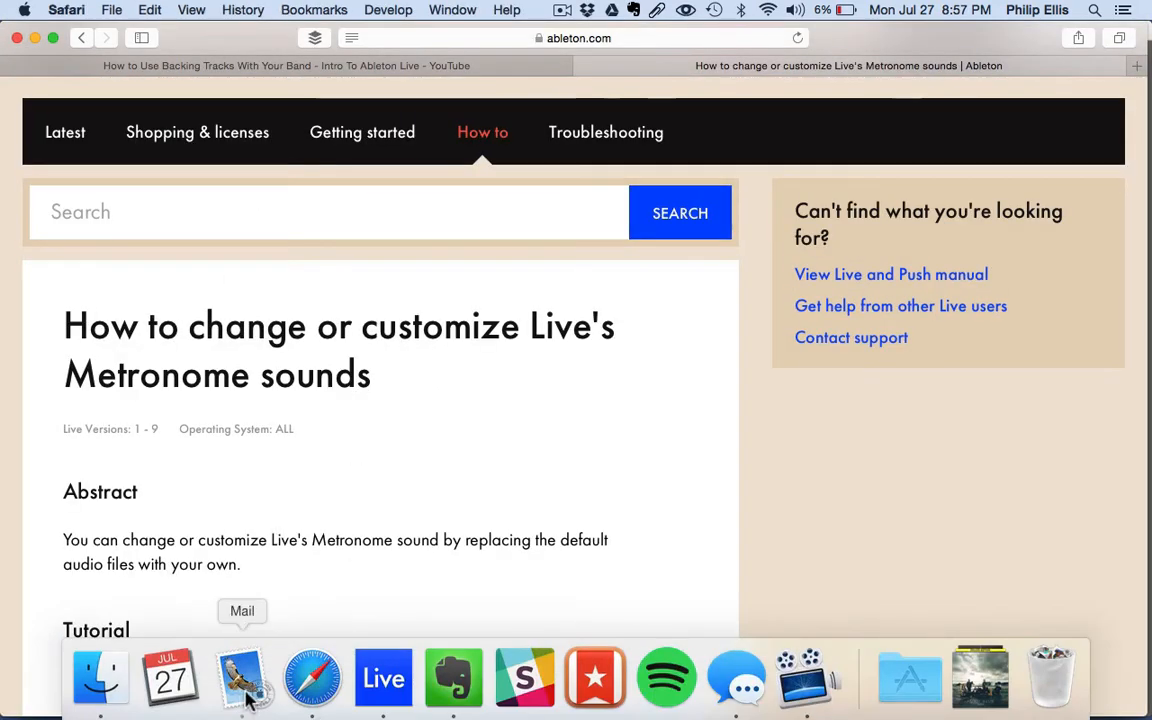
pyautogui.moveTo(312, 676)
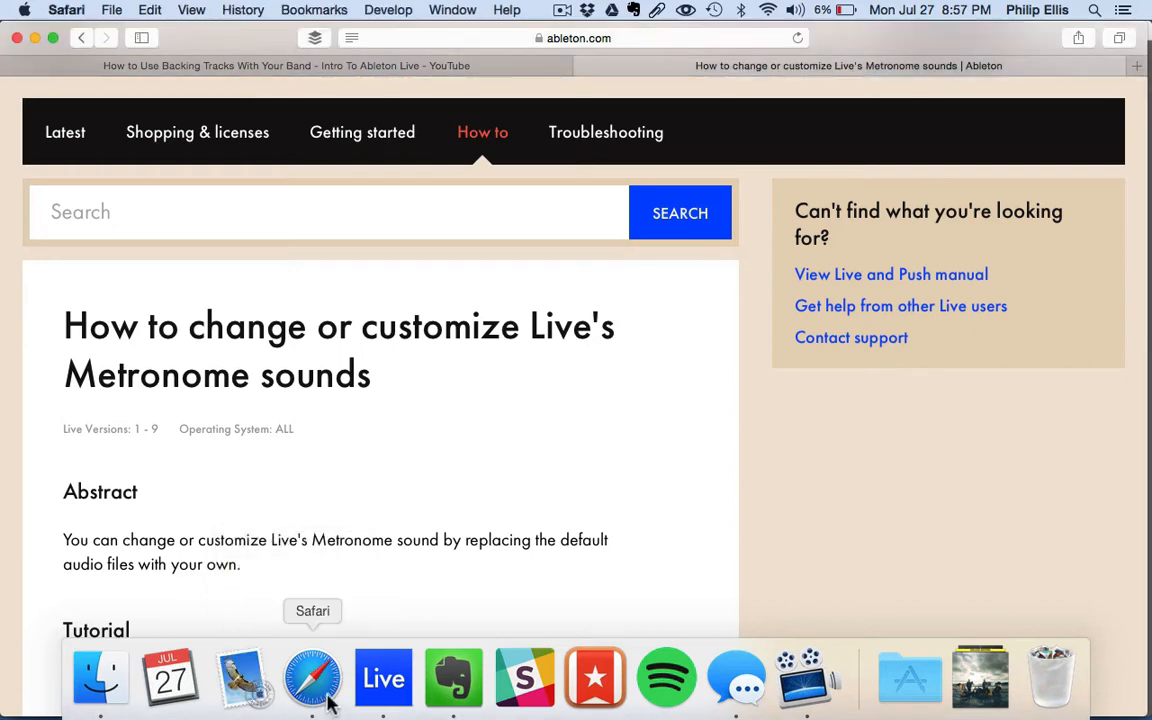
pyautogui.moveTo(384, 678)
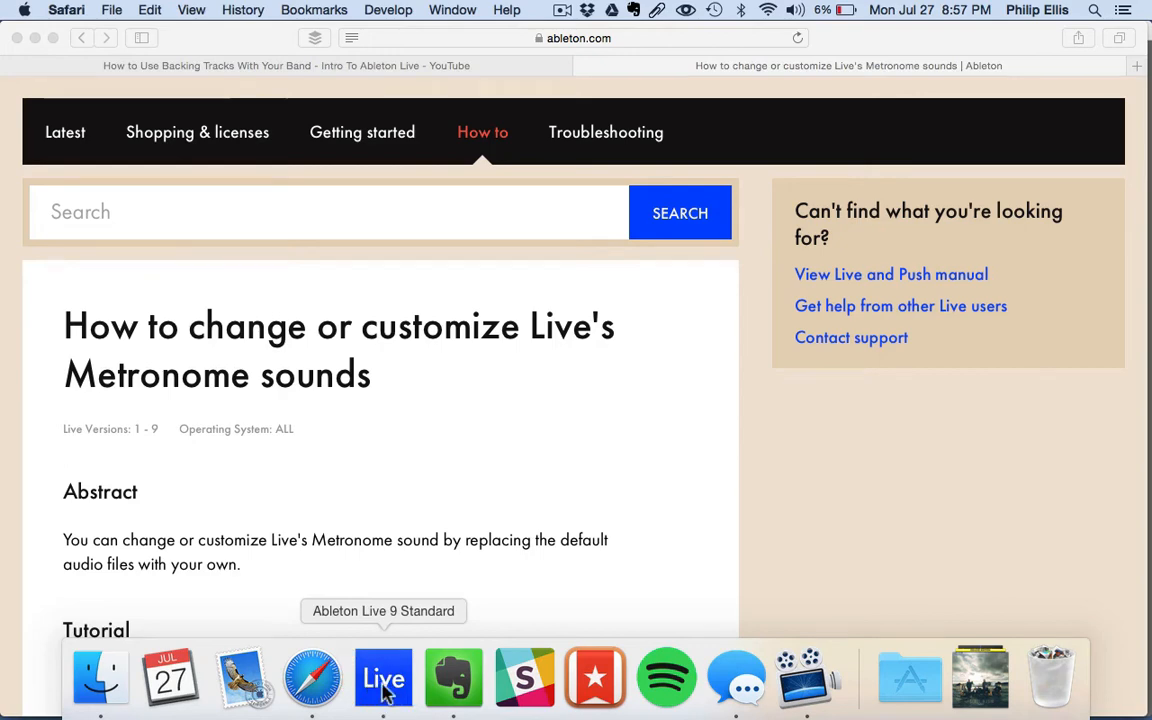
pyautogui.click(384, 678)
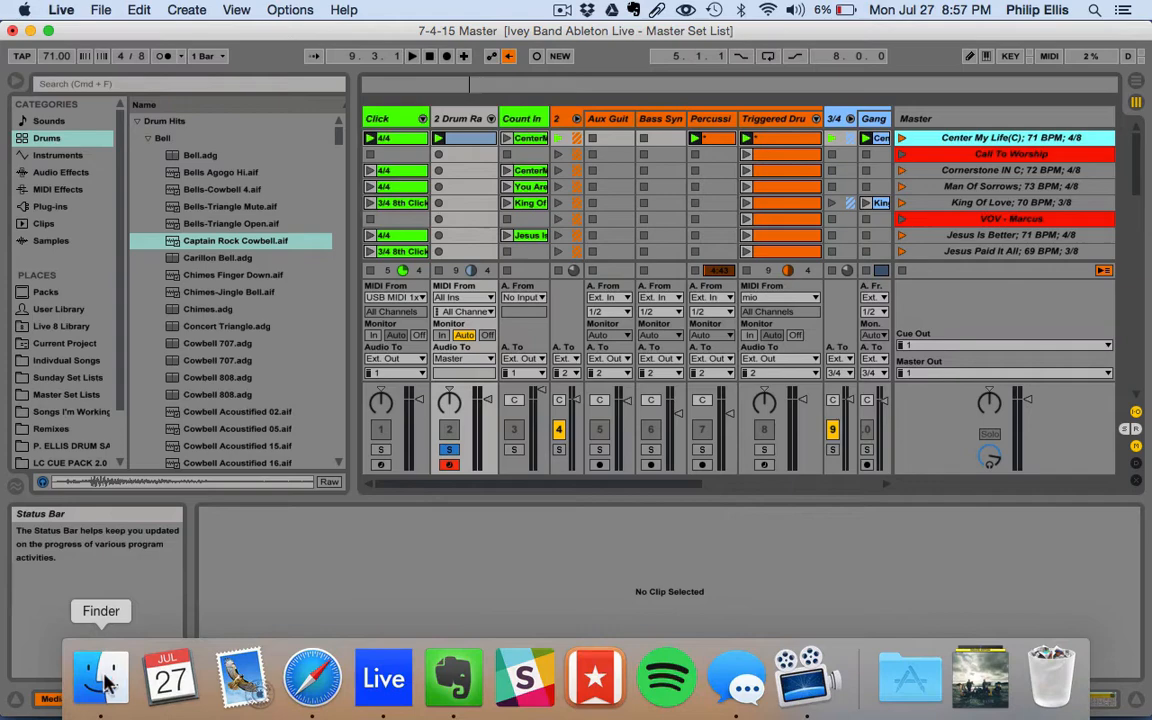
# Find Metronome.wav and MetronomeUp.wav in Finder and load them onto Drum Rack pads
pyautogui.click(100, 678)
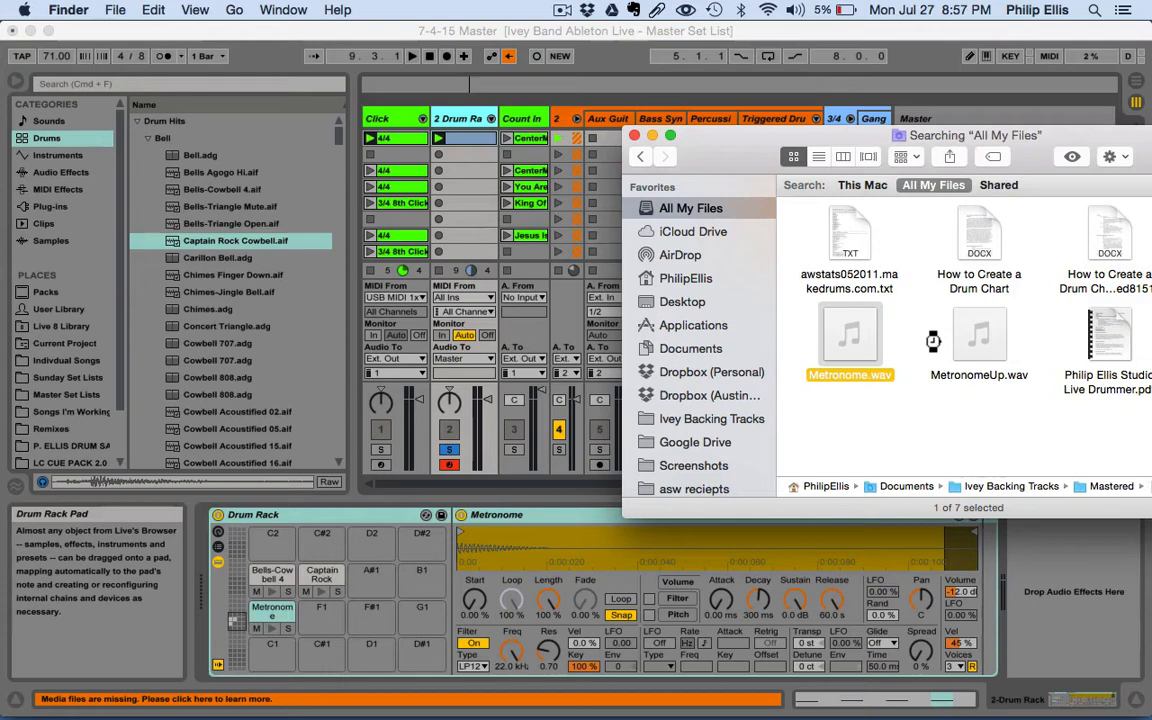
pyautogui.click(930, 444)
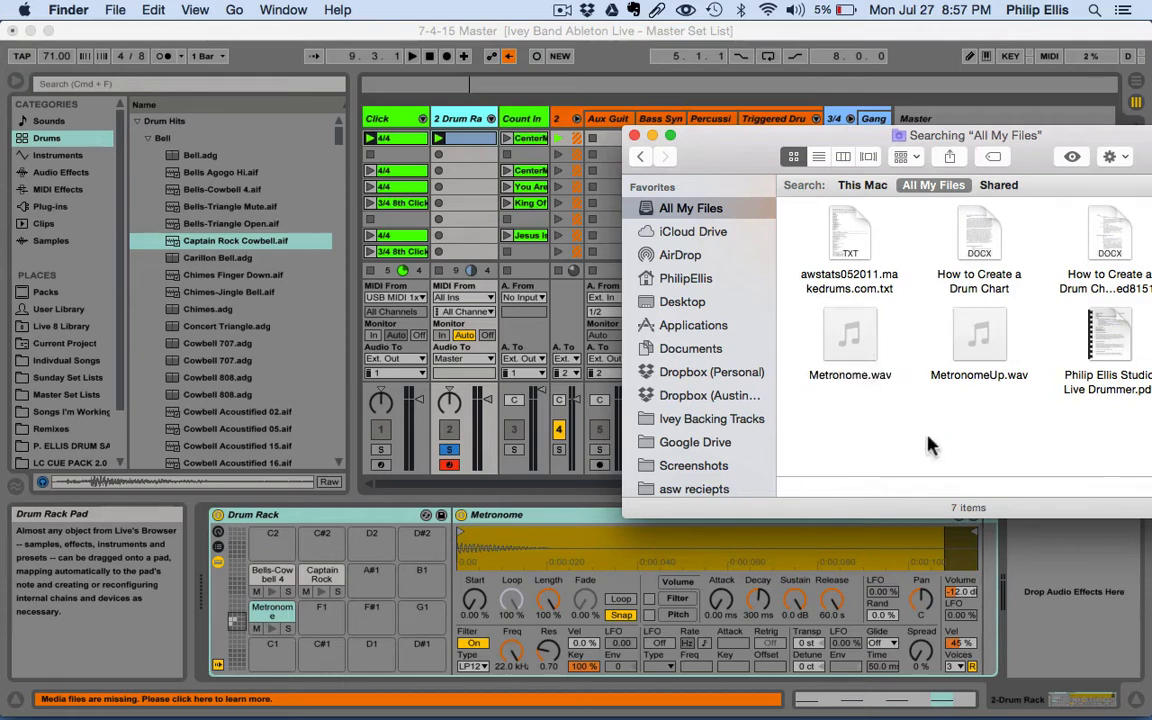
pyautogui.click(978, 336)
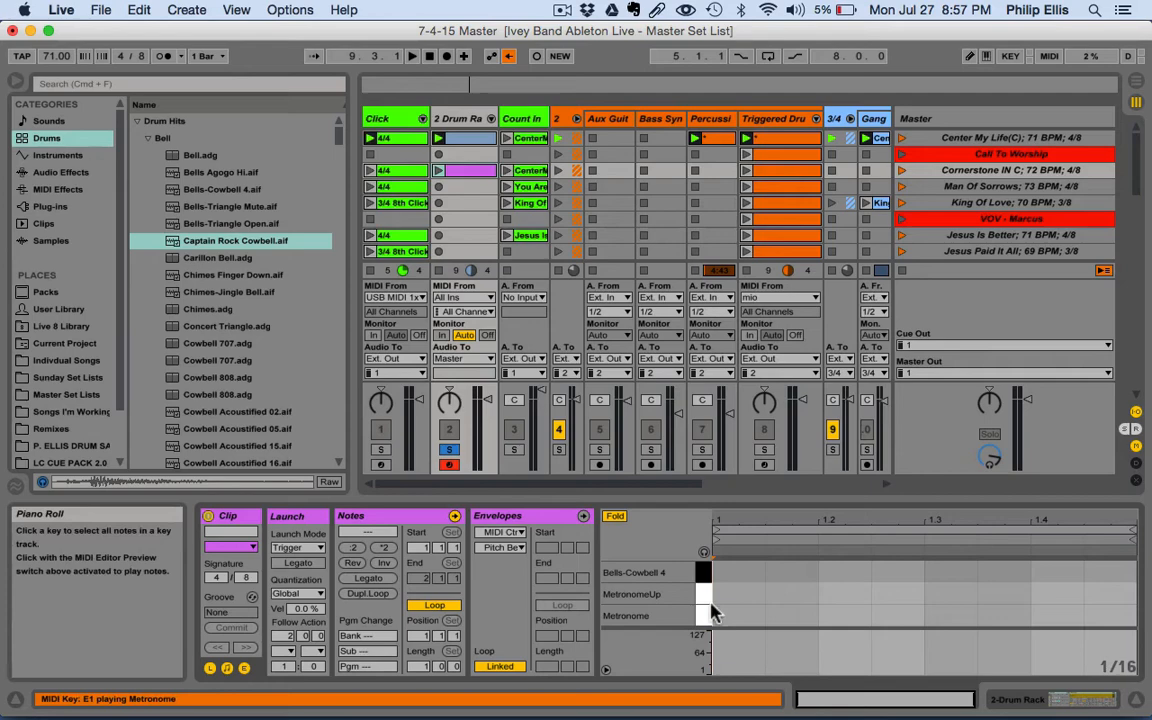
# Move the clip's beat notes onto the Metronome rows and audition with the Cornerstones In C scene
pyautogui.click(844, 612)
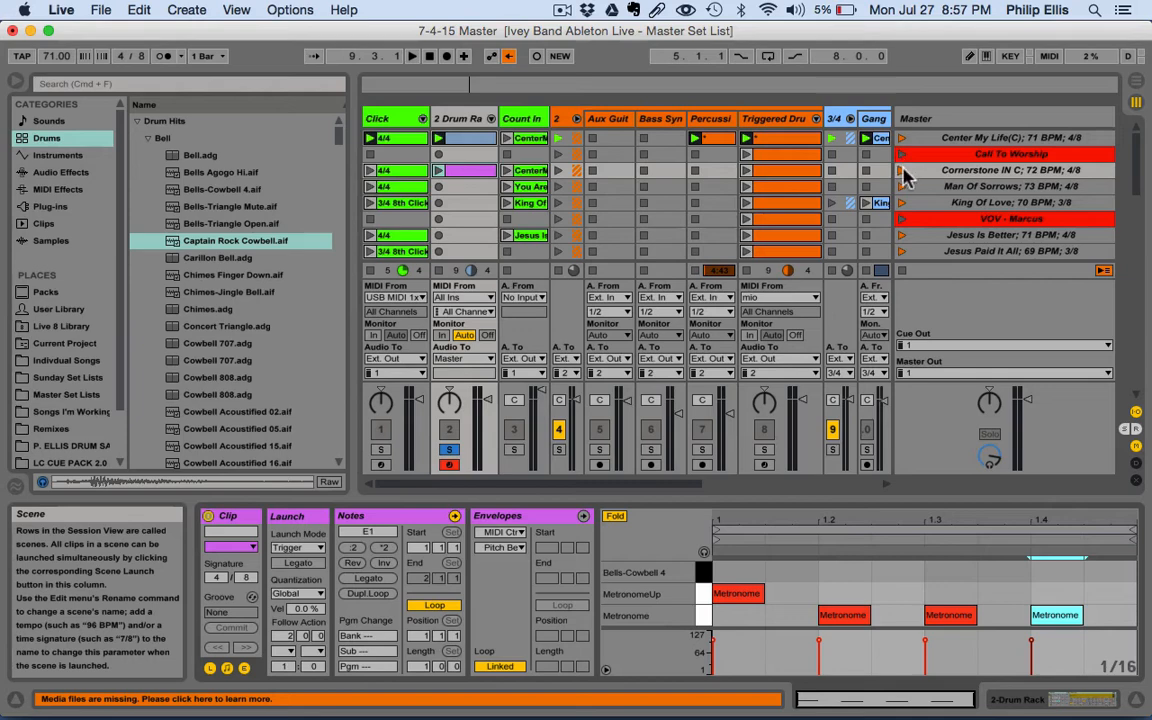
pyautogui.click(900, 170)
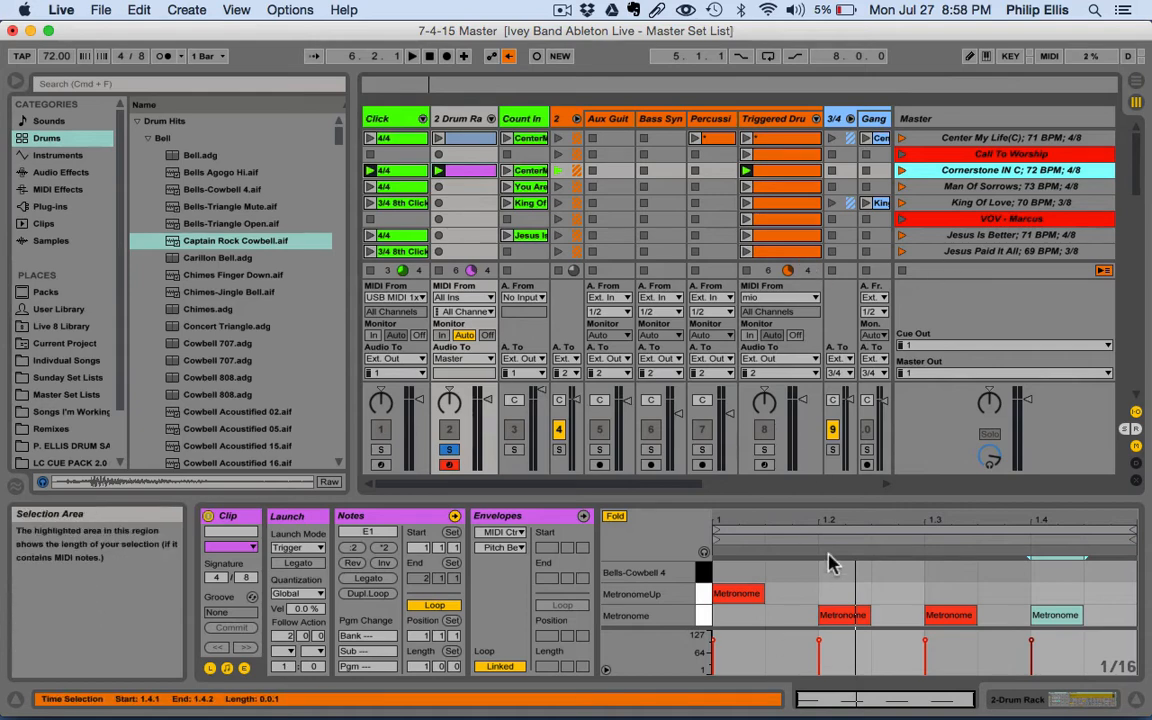
pyautogui.click(736, 592)
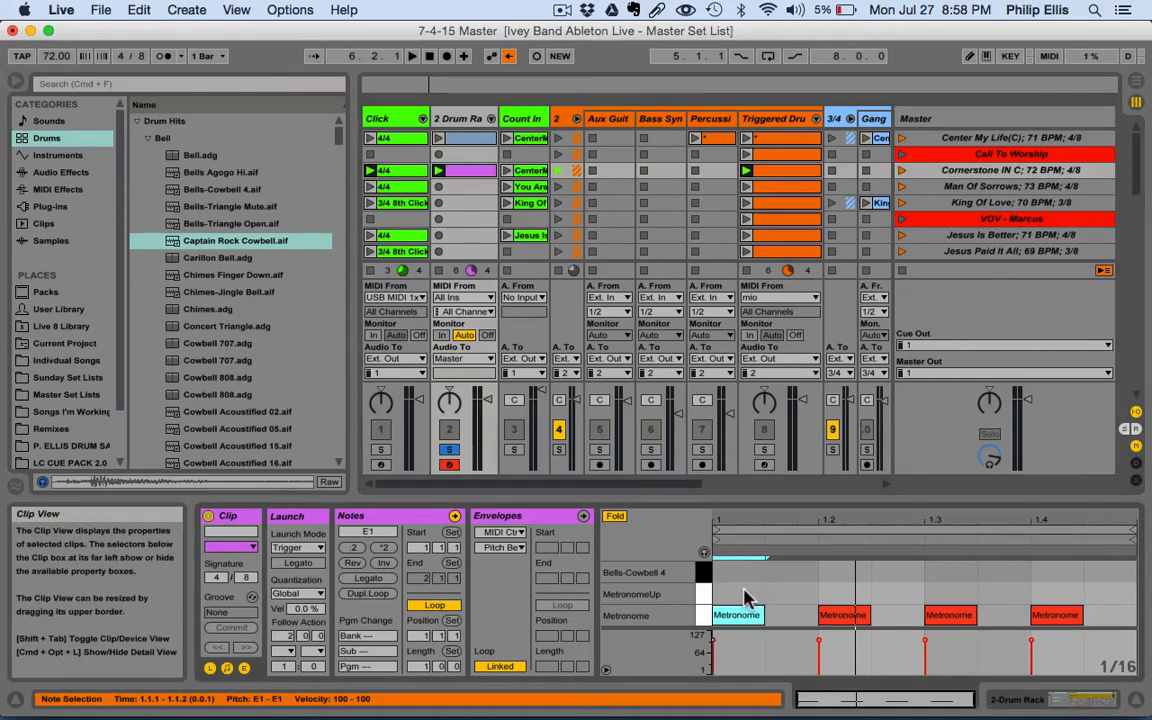
pyautogui.click(900, 170)
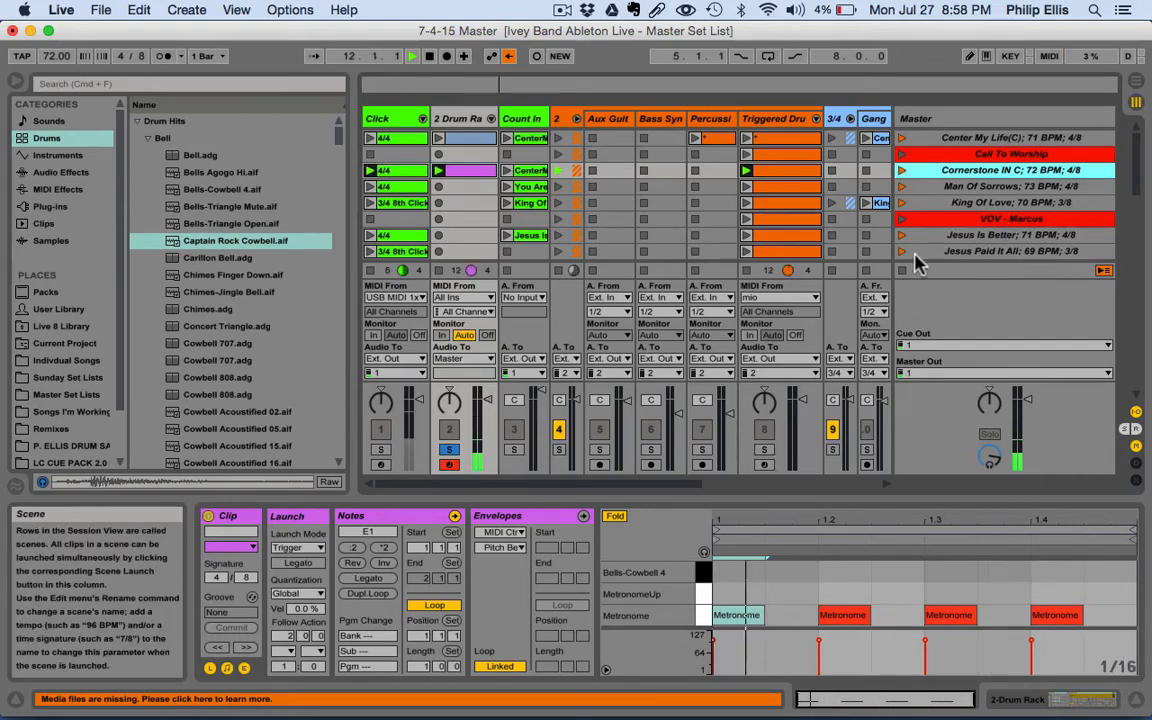
pyautogui.click(738, 616)
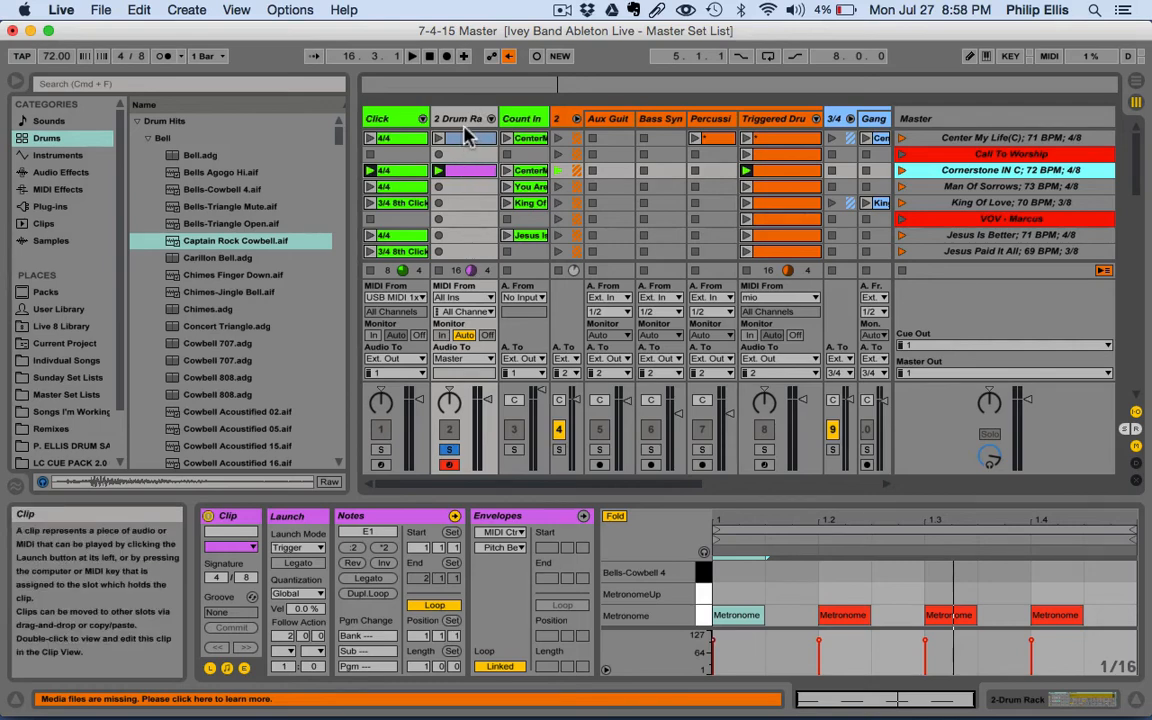
# View the Click track's existing clips, ending on the 3/4 8th Click clip's note pattern
pyautogui.click(390, 138)
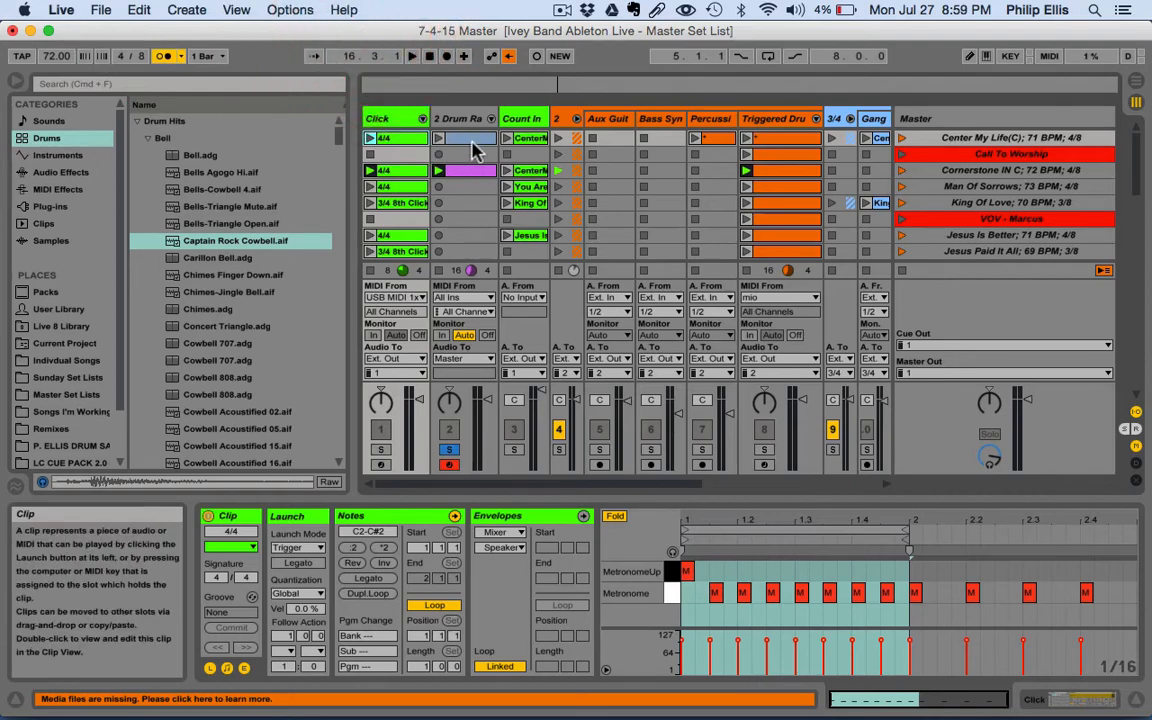
pyautogui.click(384, 138)
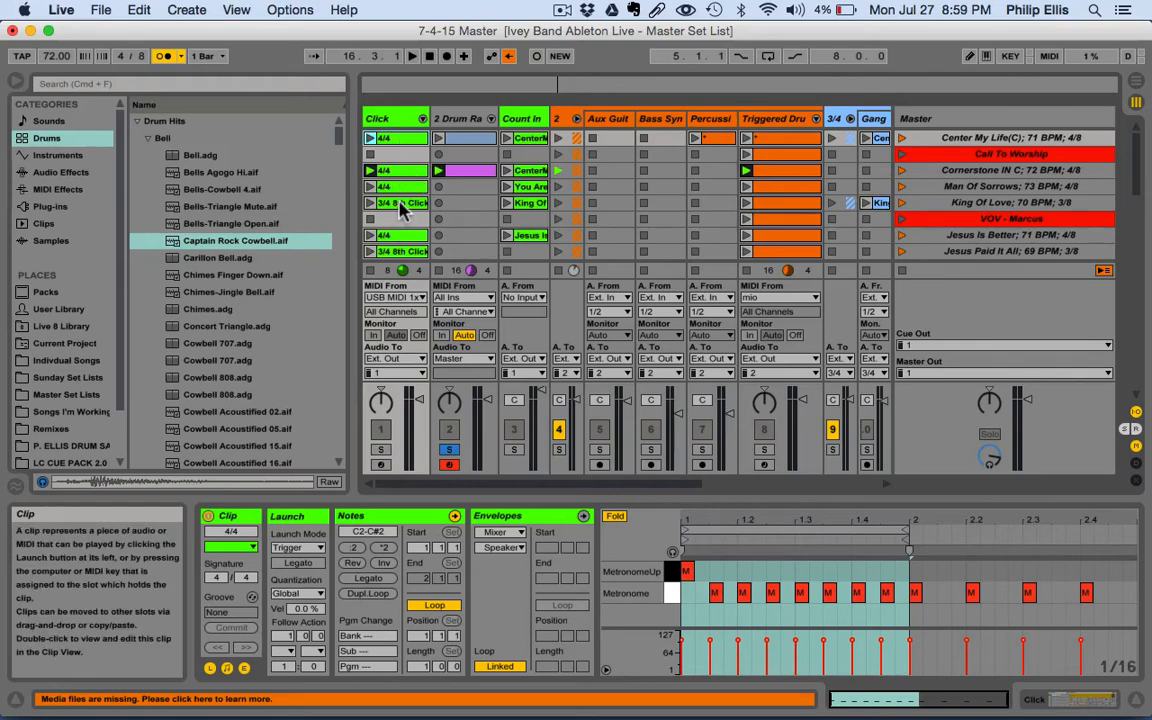
pyautogui.click(372, 204)
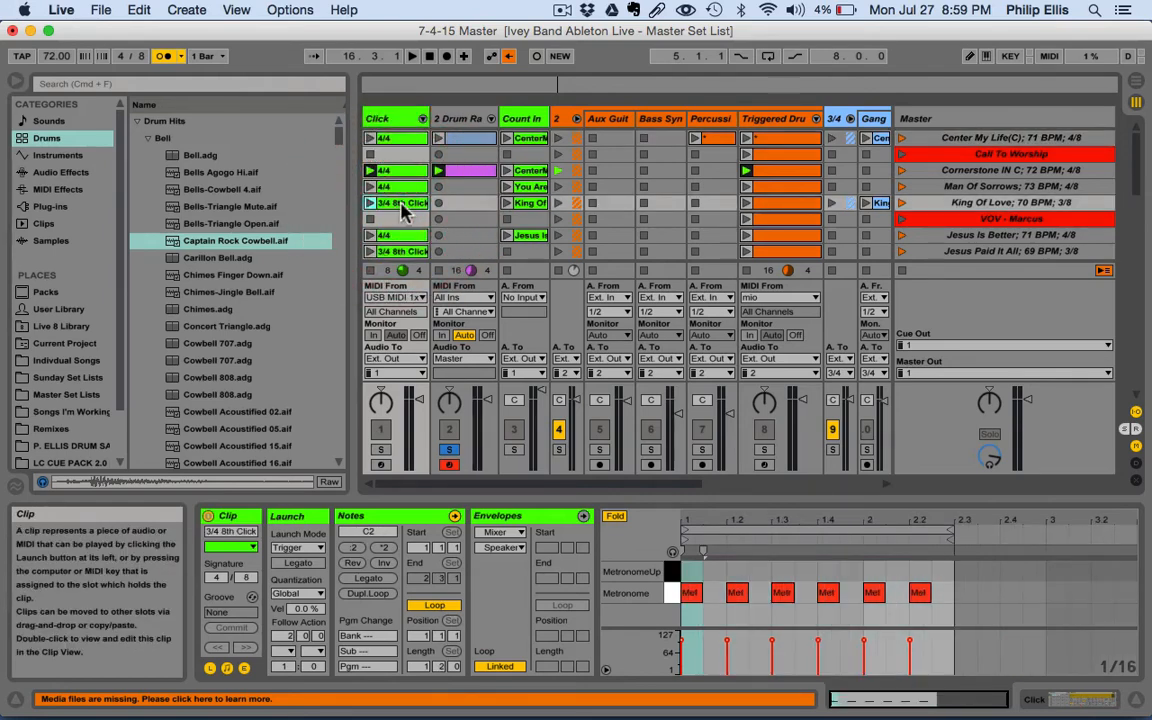
pyautogui.moveTo(400, 196)
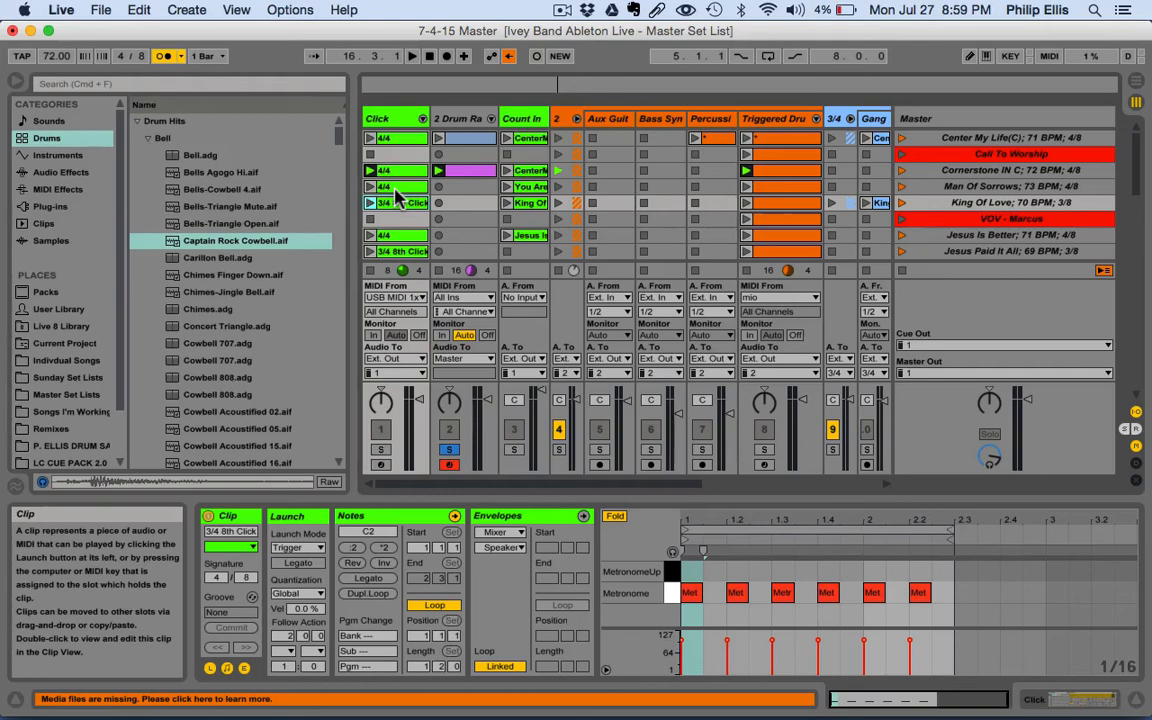